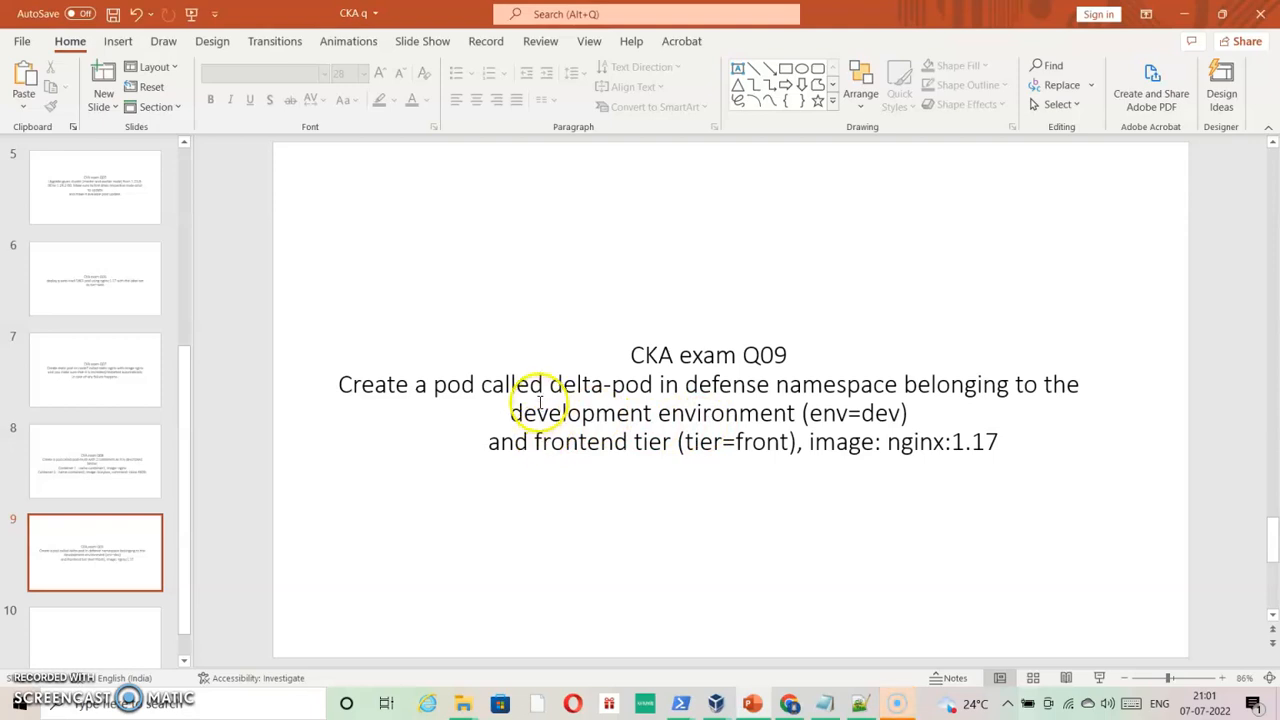
pyautogui.moveTo(990, 403)
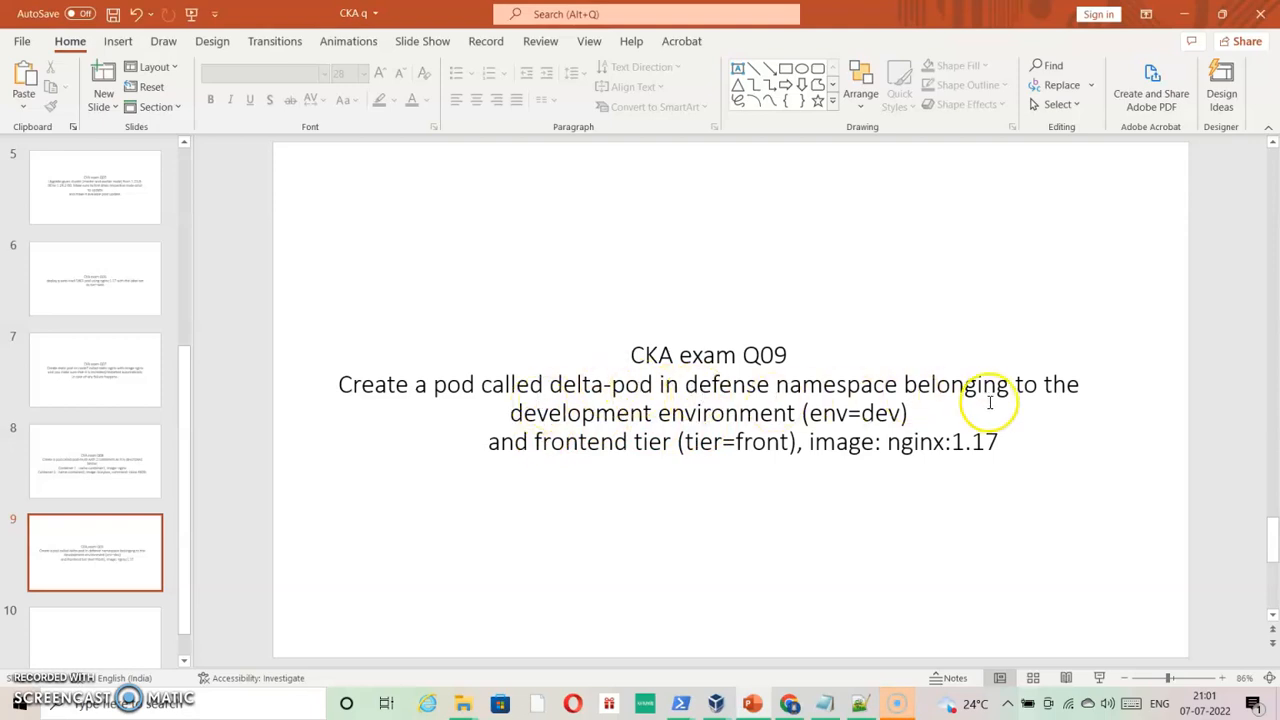
pyautogui.moveTo(699, 462)
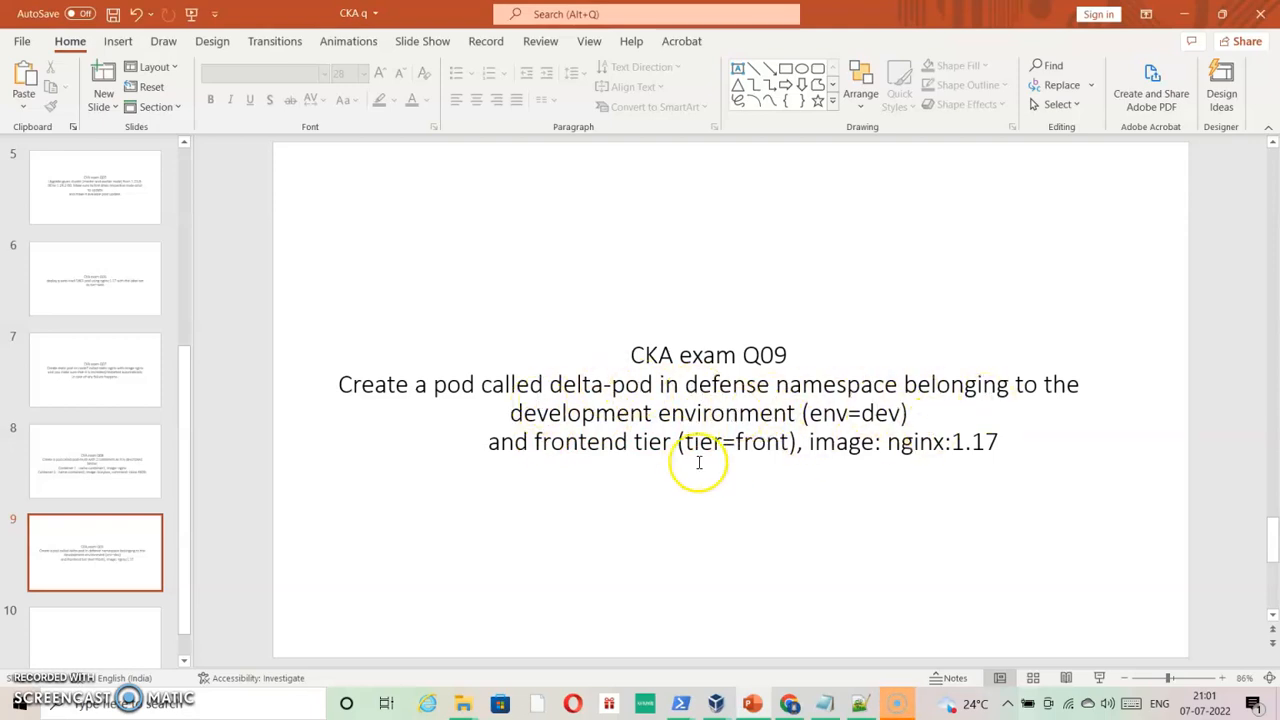
pyautogui.moveTo(874, 479)
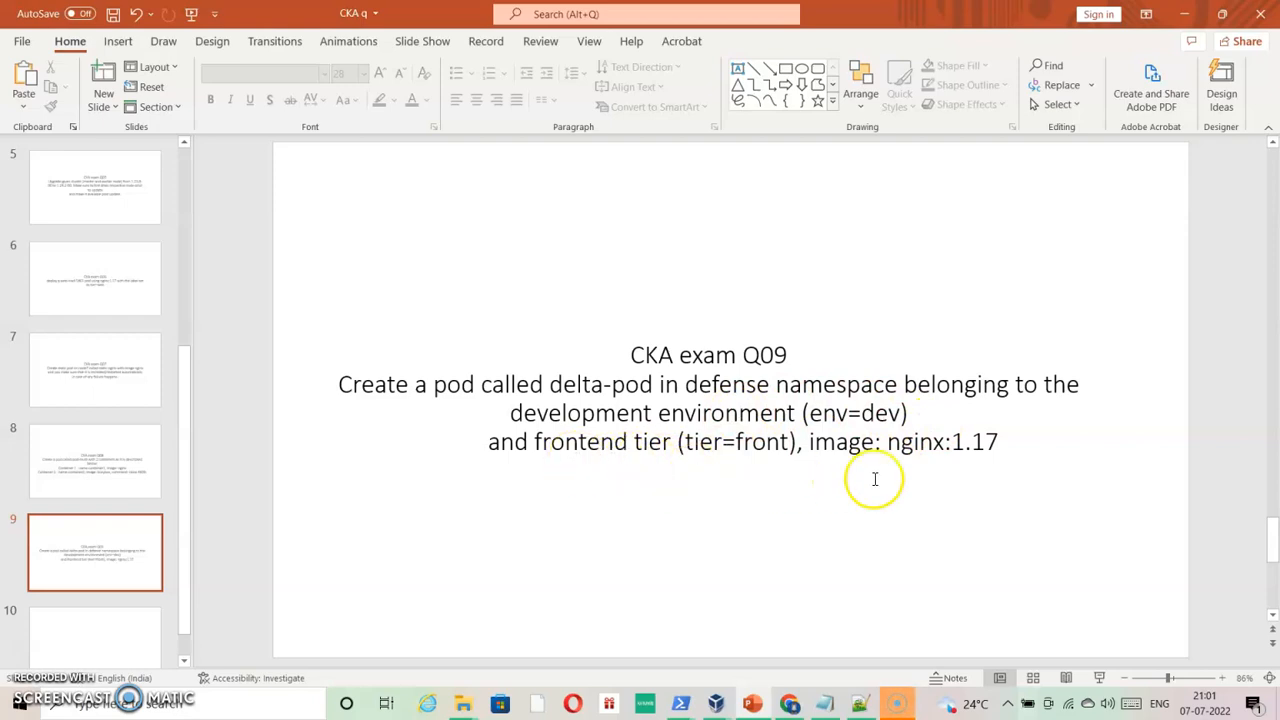
pyautogui.moveTo(981, 461)
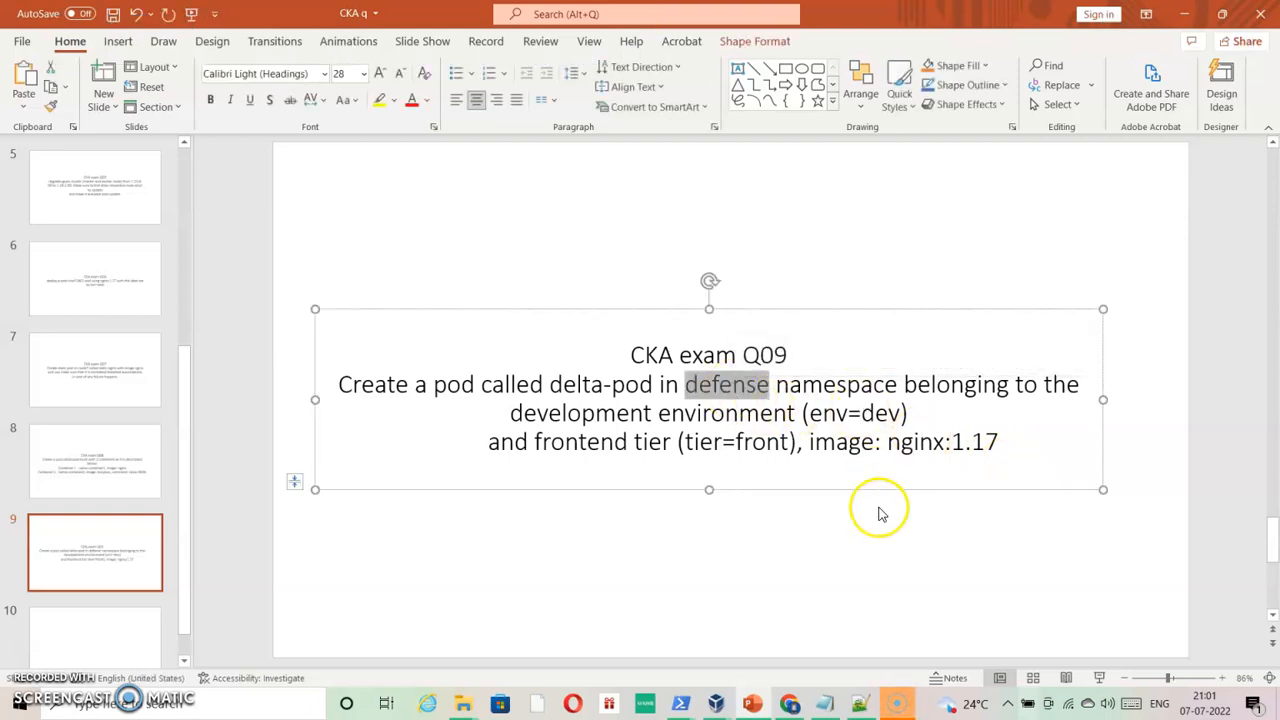
# Step: Define the alias g as a shorthand for kubectl in the terminal
pyautogui.click(870, 545)
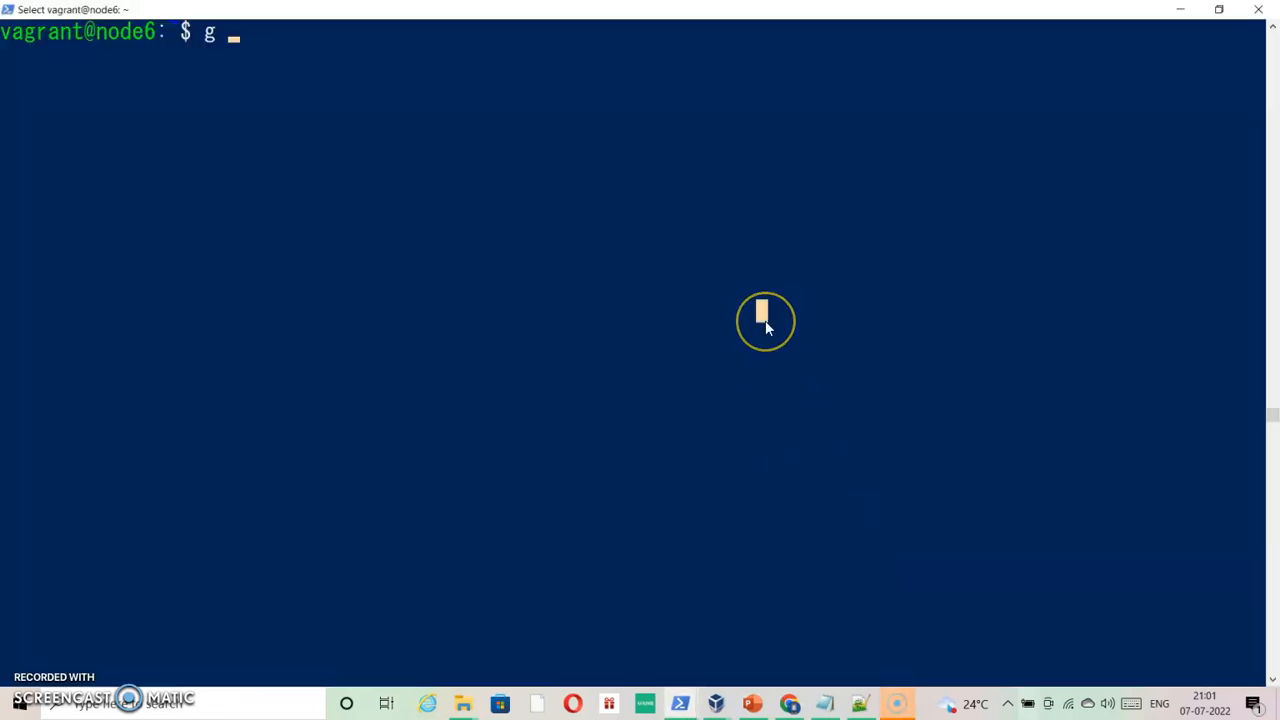
pyautogui.press('Backspace')
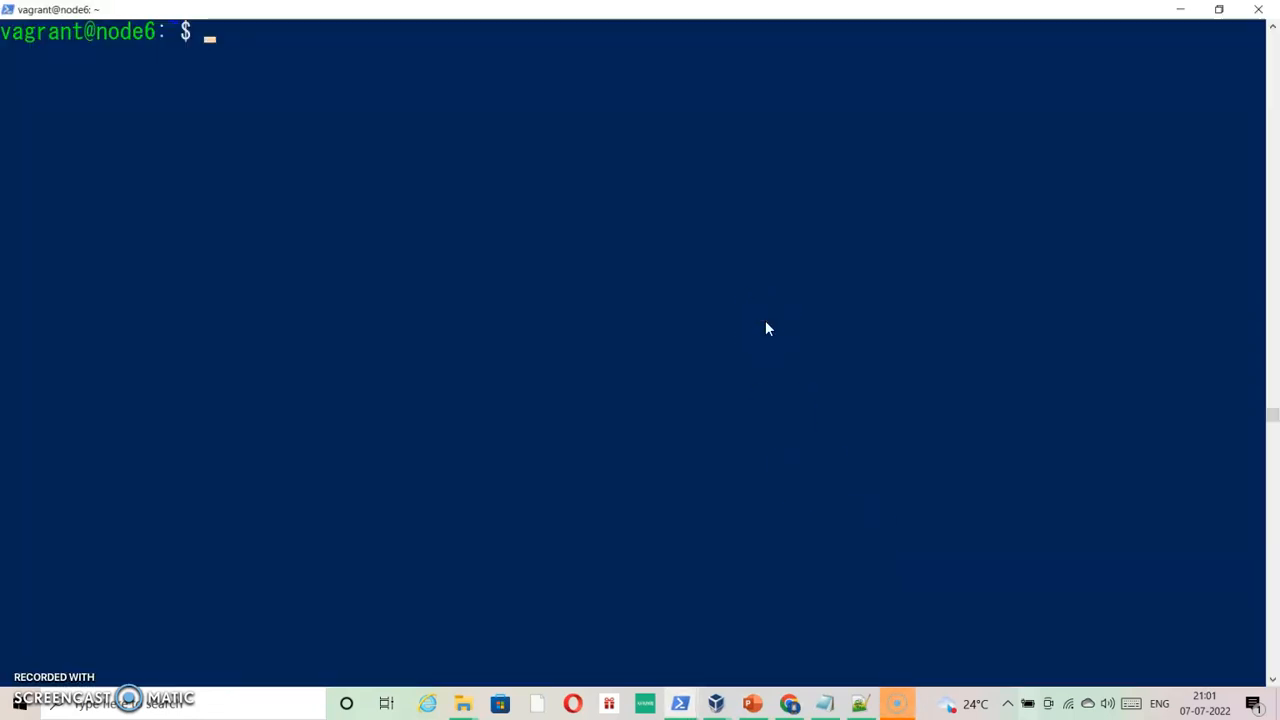
pyautogui.write('g')
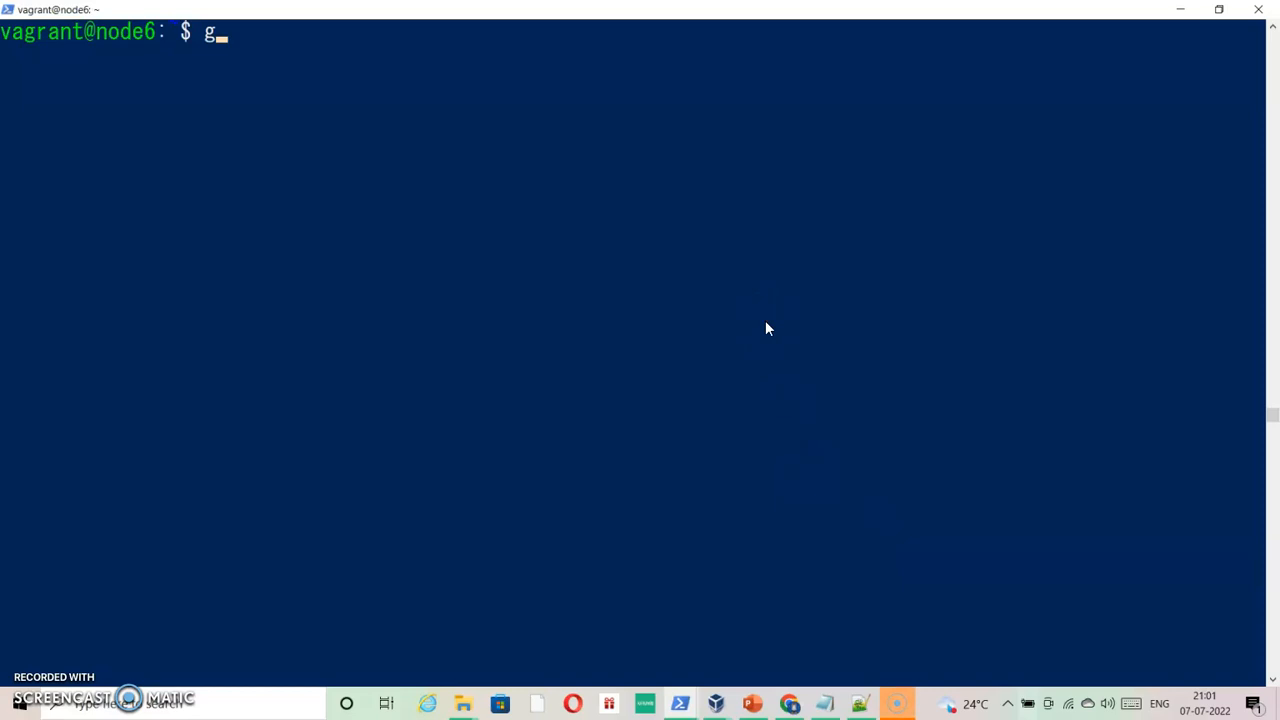
pyautogui.write('alias')
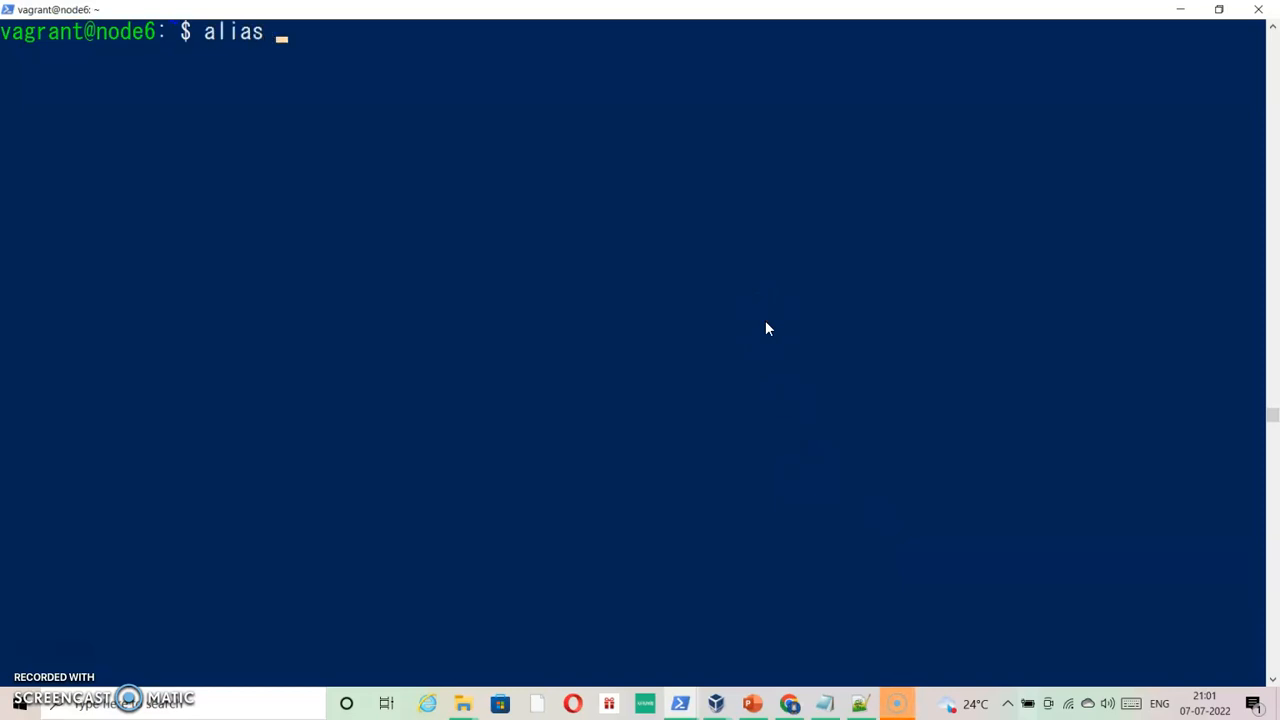
pyautogui.write('g=kub')
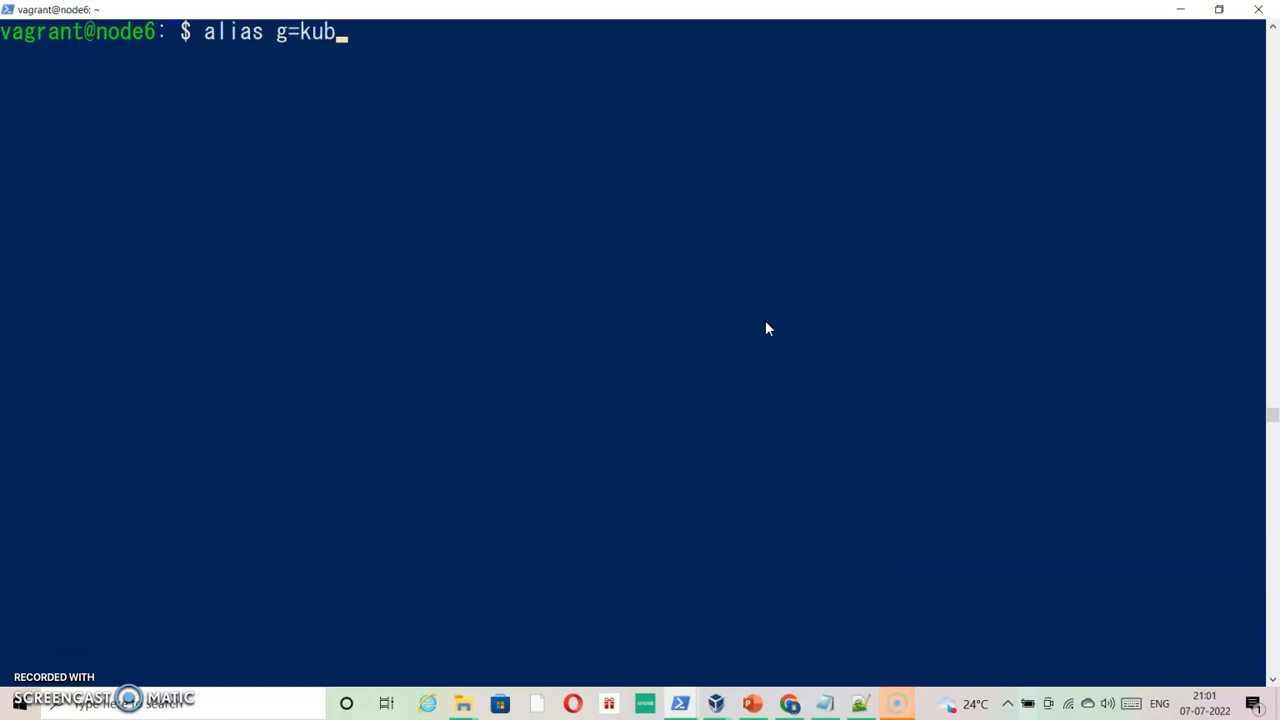
pyautogui.press('Return')
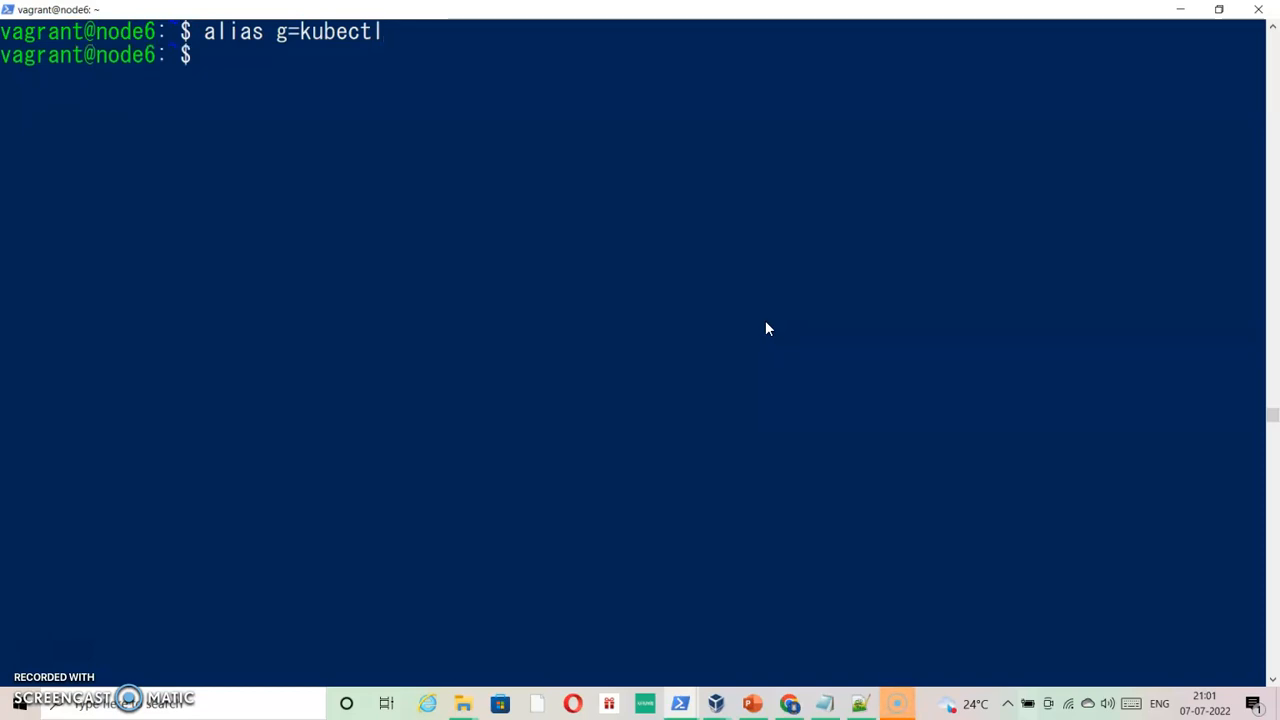
# Step: Create the namespace defense with g create ns defense
pyautogui.write('g creat')
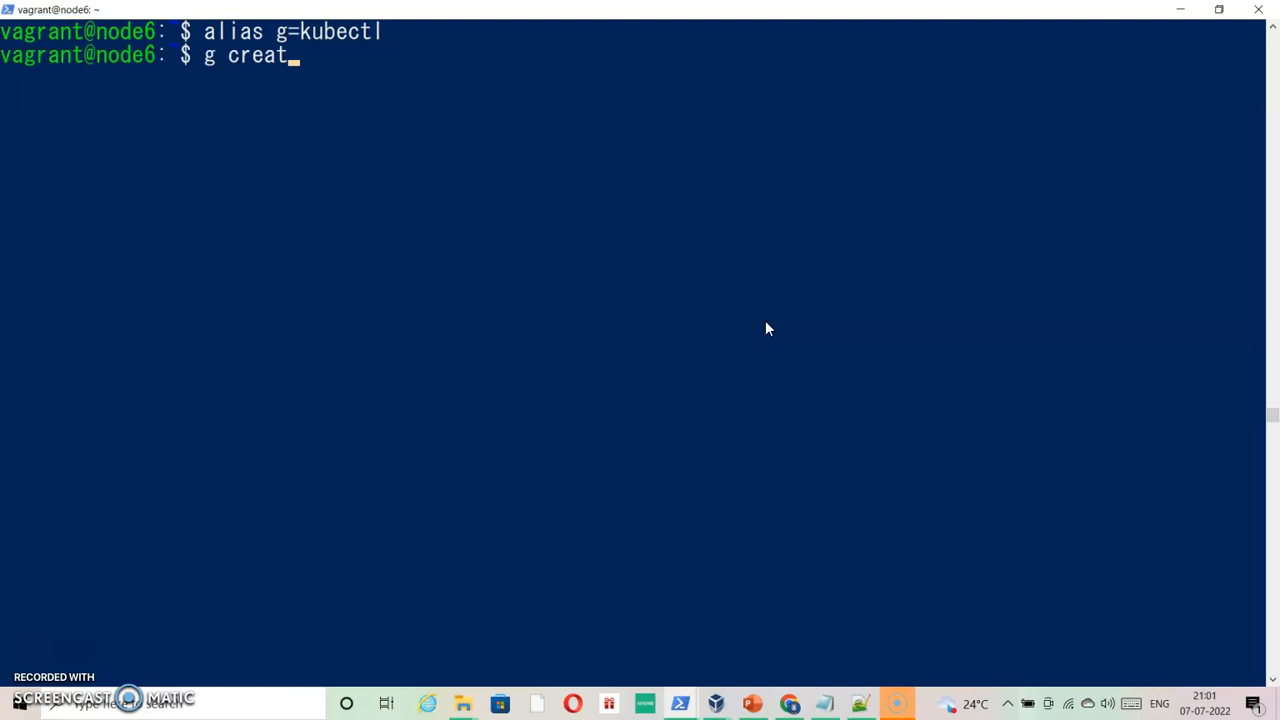
pyautogui.write('e ns')
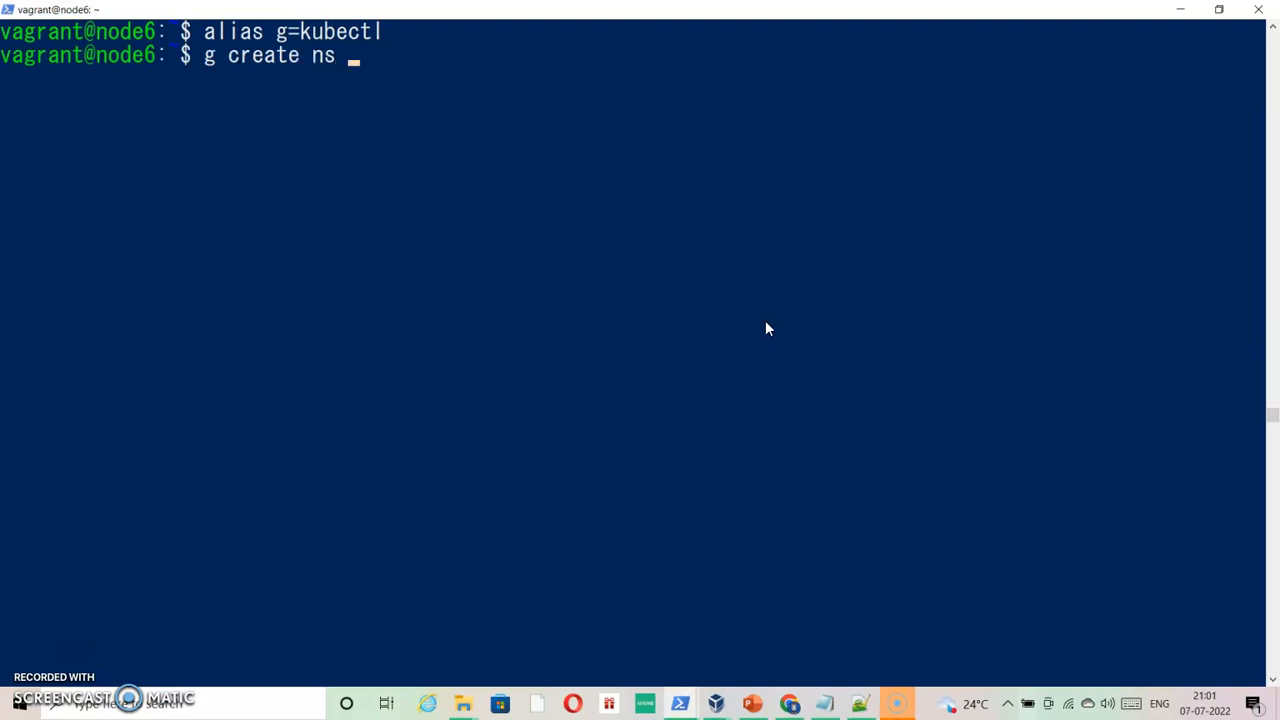
pyautogui.write('defe')
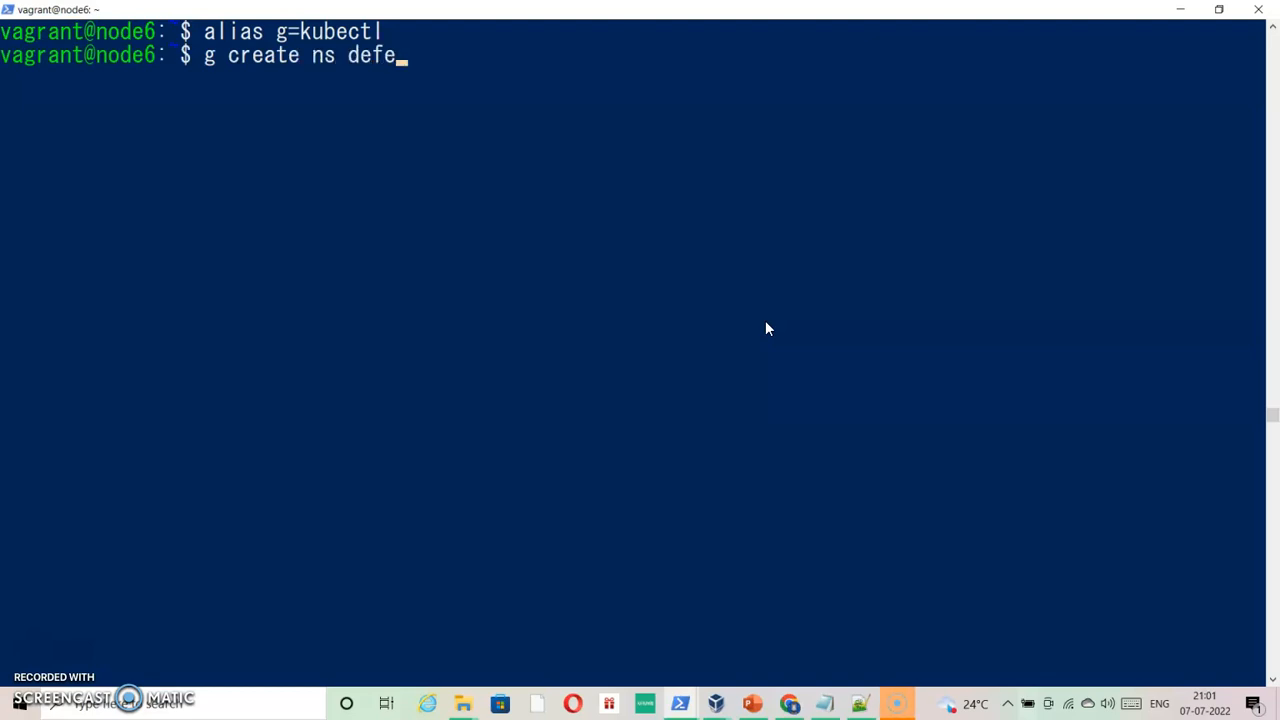
pyautogui.press('Return')
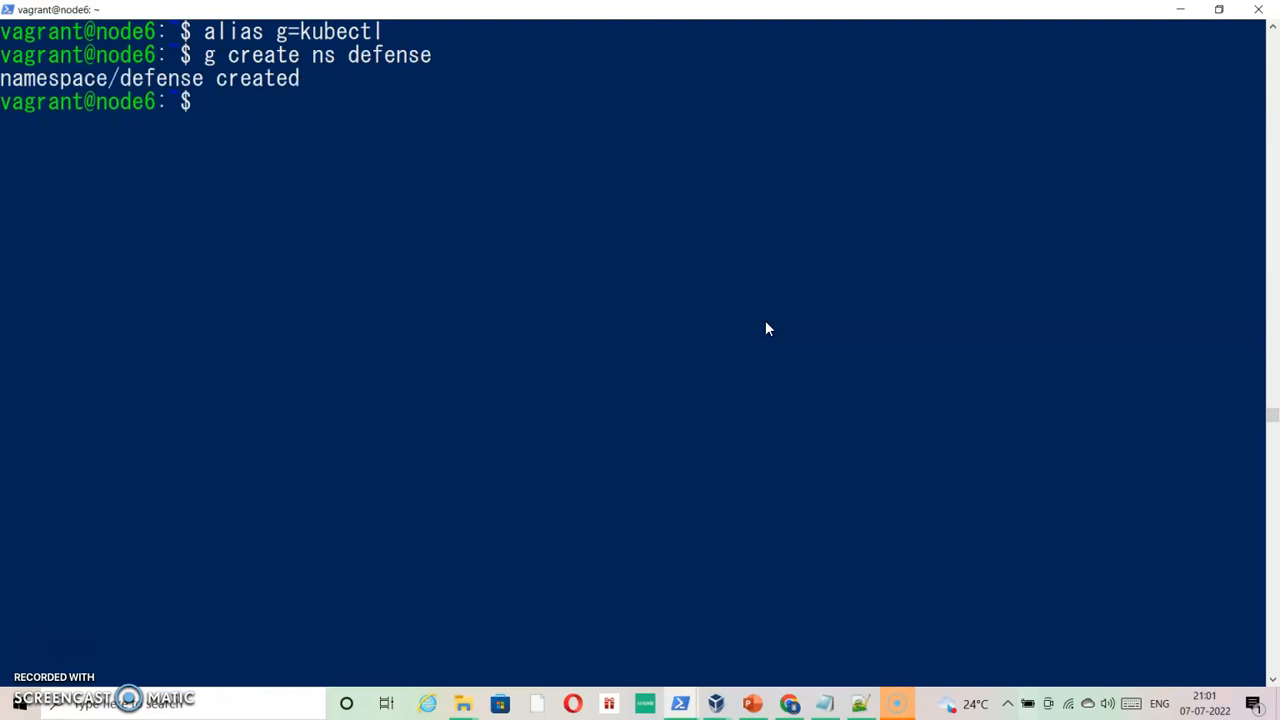
# Step: Run delta-pod from nginx:1.17 with labels env=dev,tier=front in namespace defense
pyautogui.write('g run')
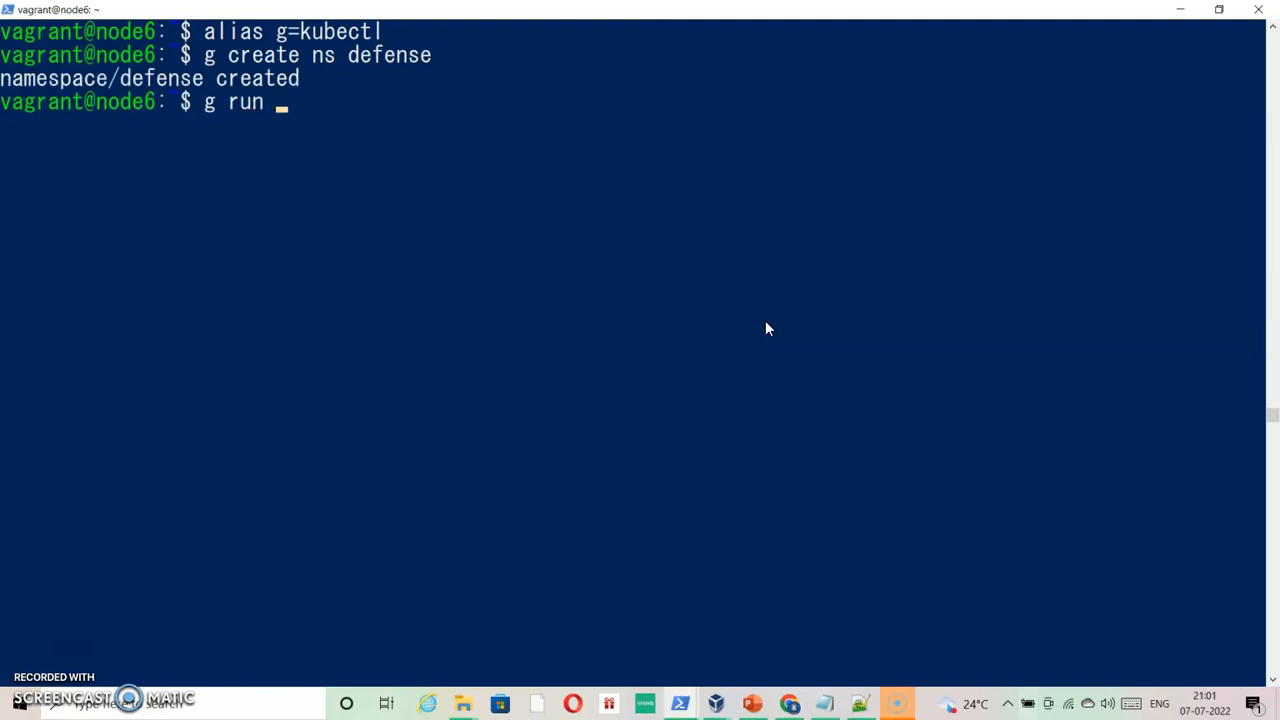
pyautogui.write('delta-p')
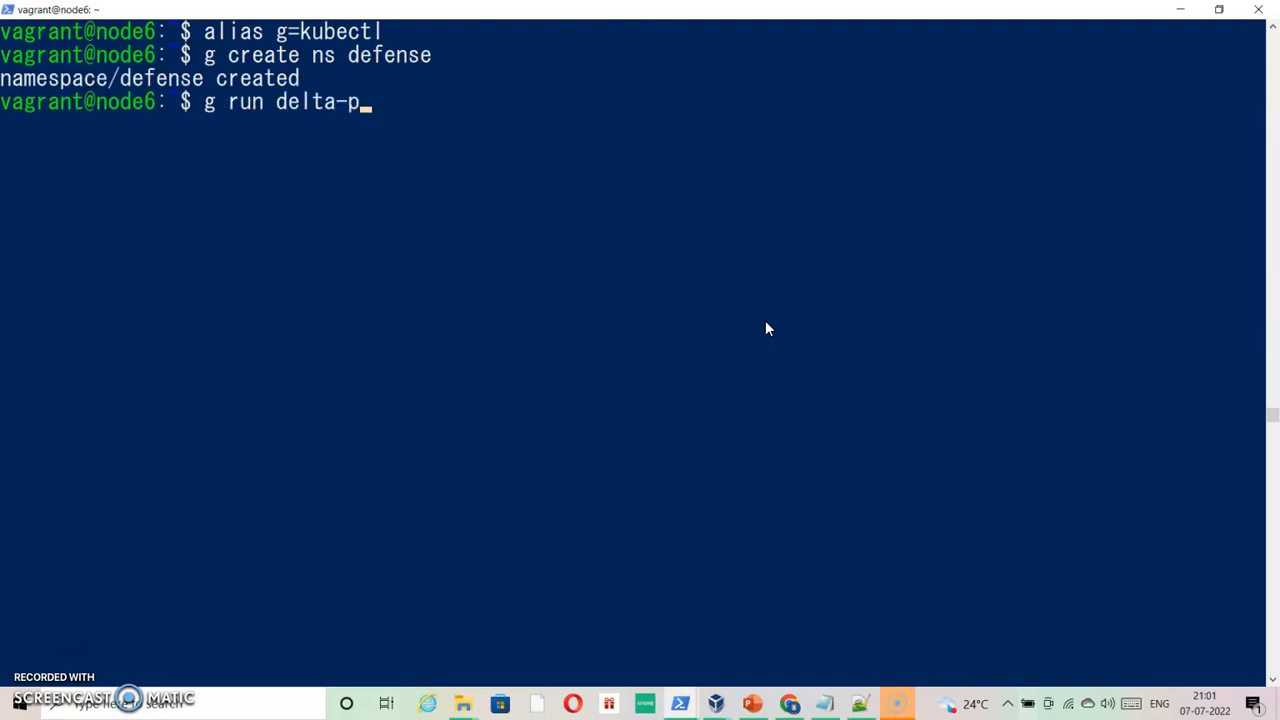
pyautogui.write('od -')
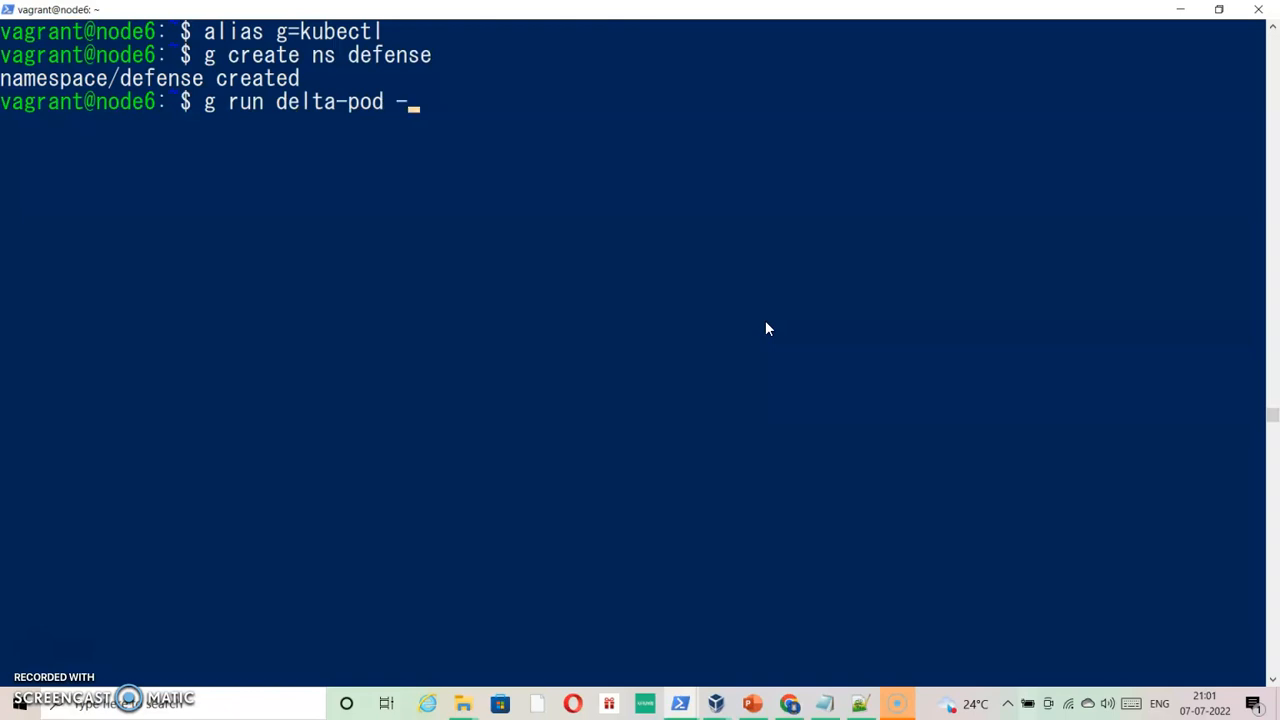
pyautogui.write('-image')
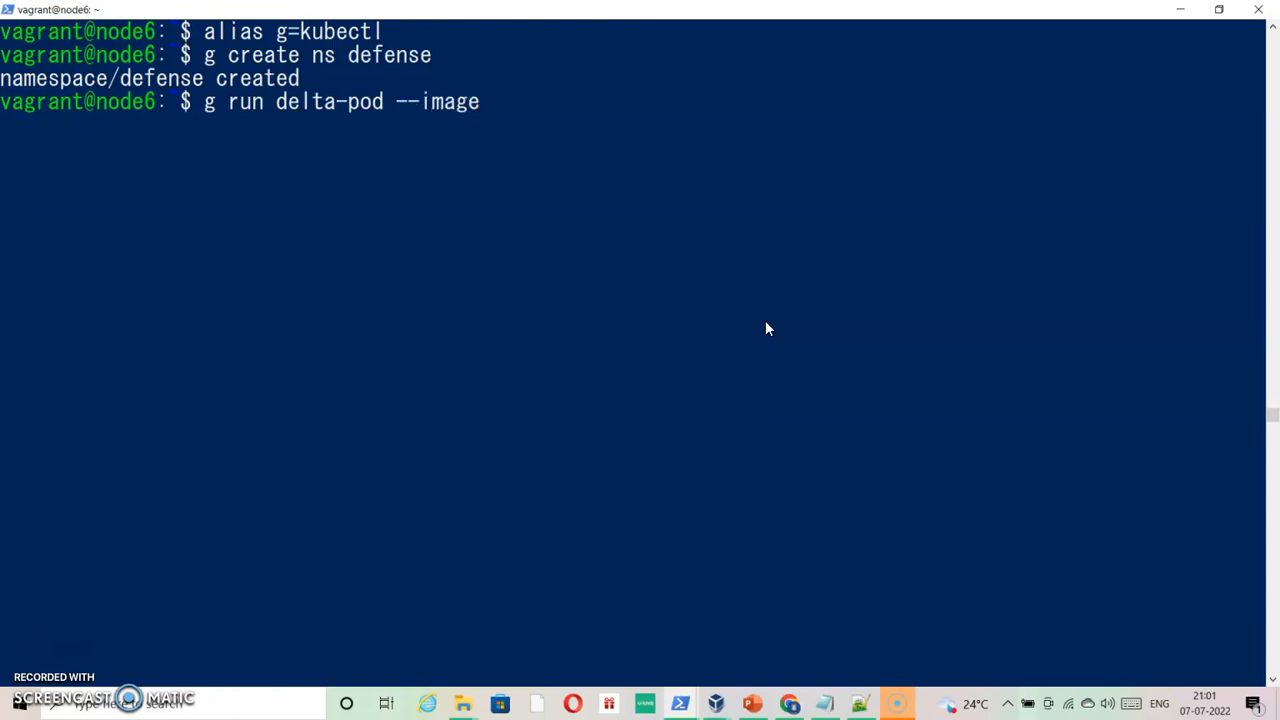
pyautogui.write('=ngins')
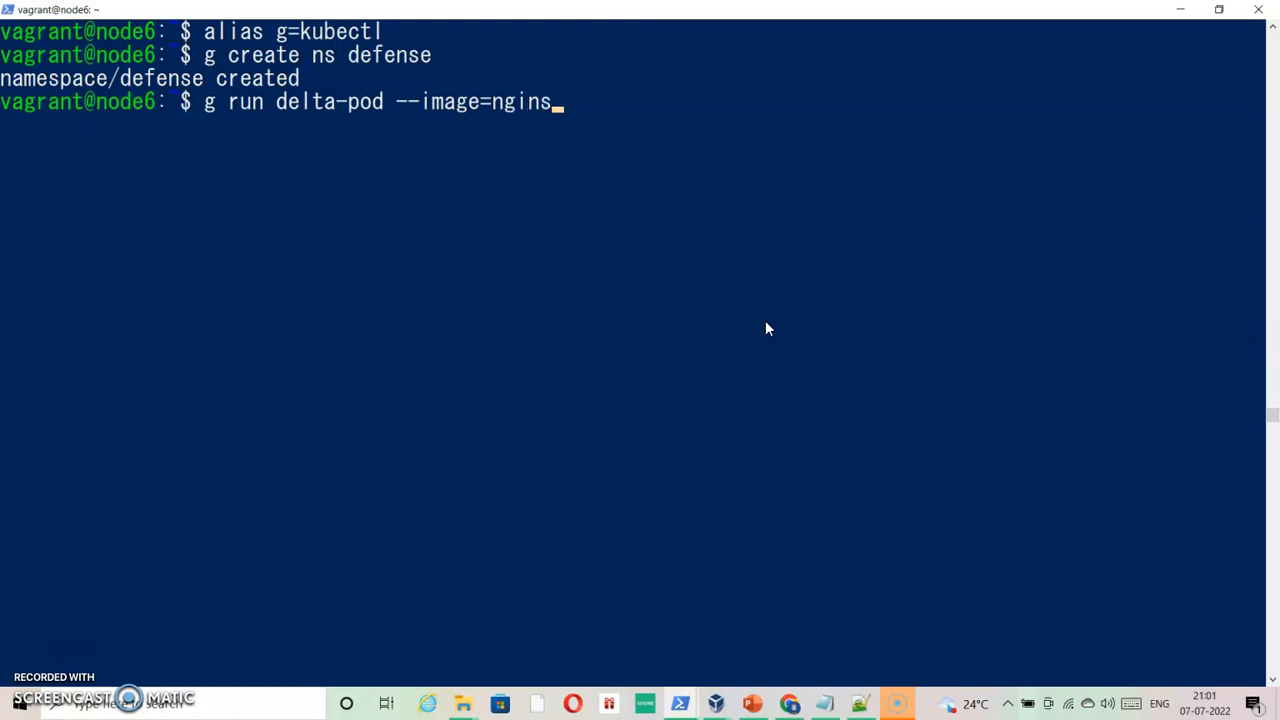
pyautogui.write('x:')
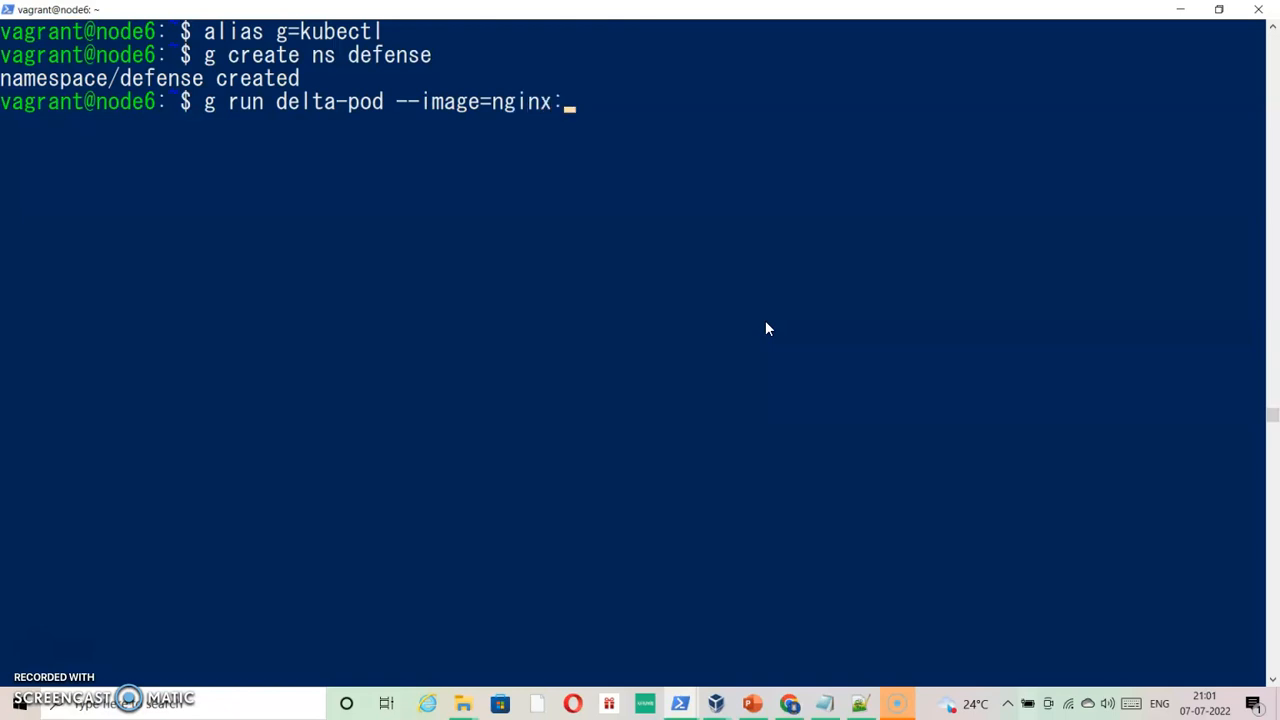
pyautogui.write('1.17')
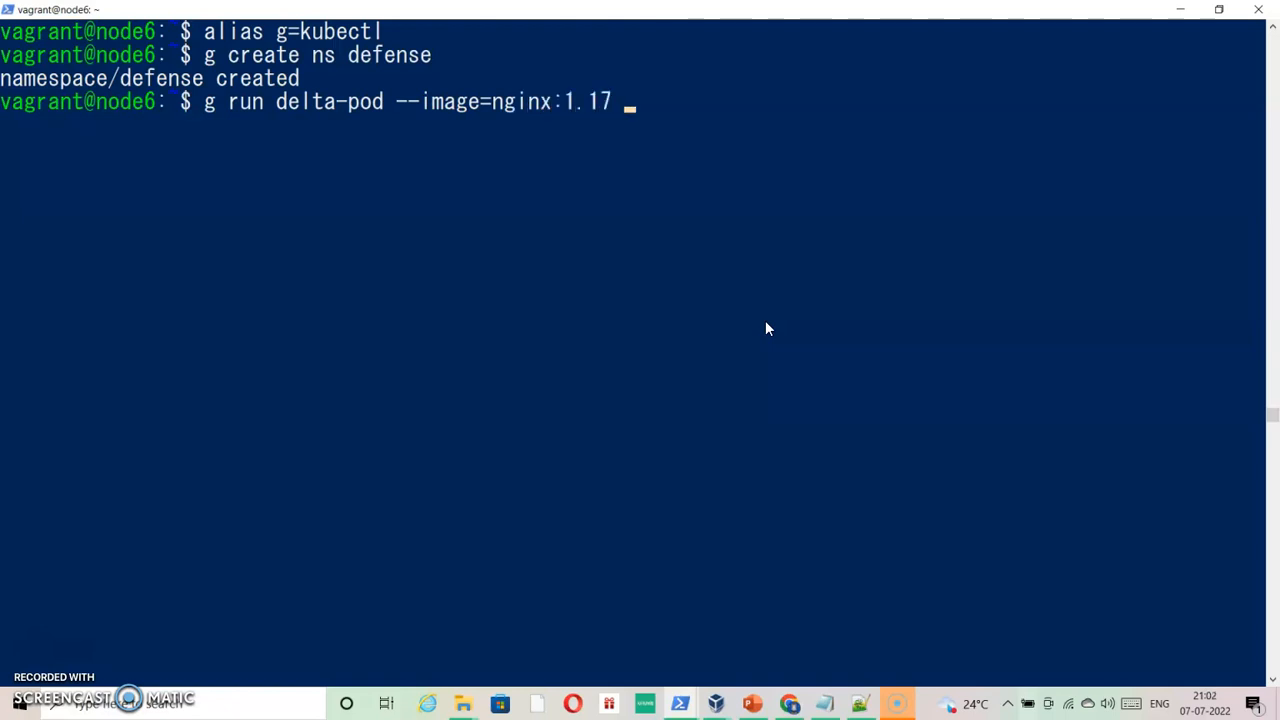
pyautogui.write('--lables')
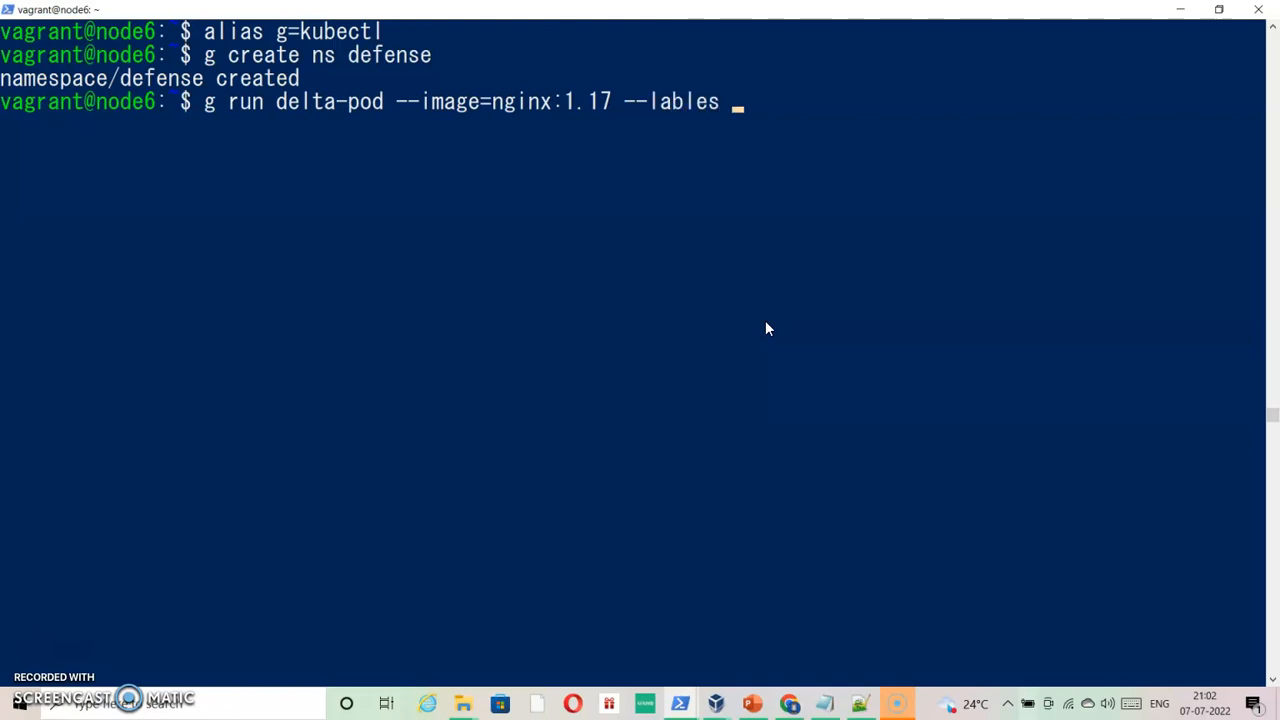
pyautogui.press('BackSpace')
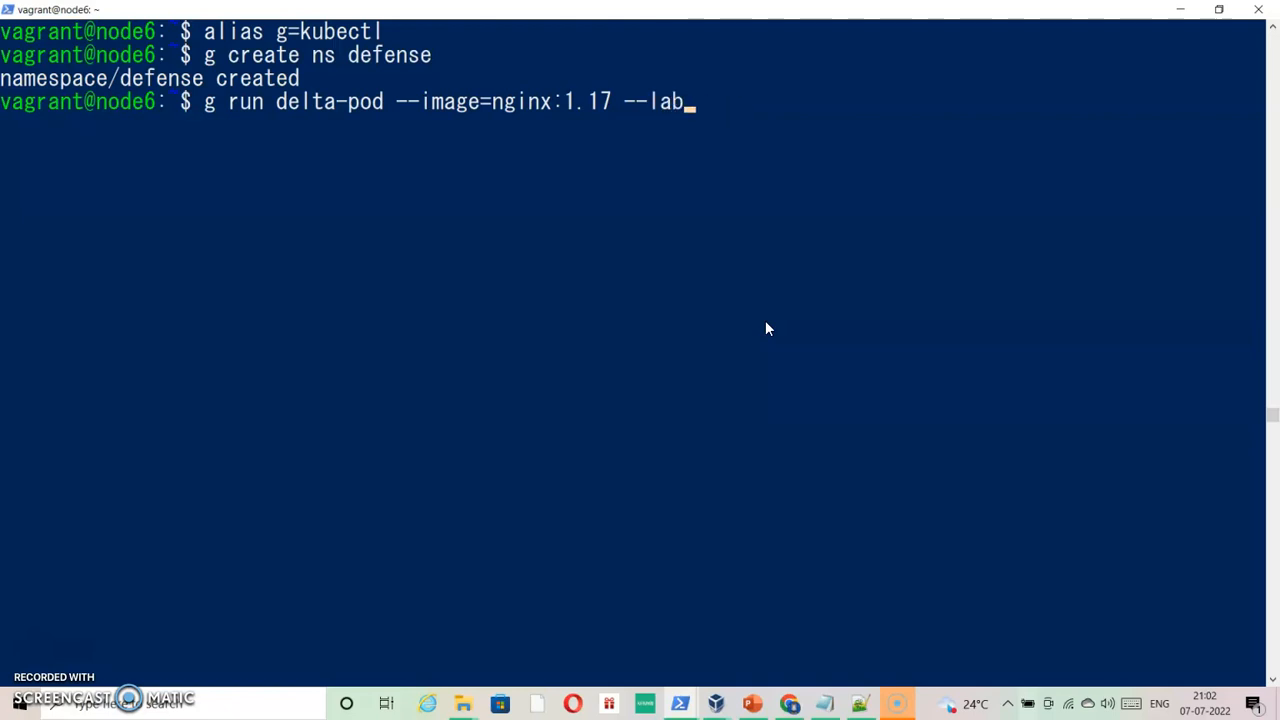
pyautogui.write('els')
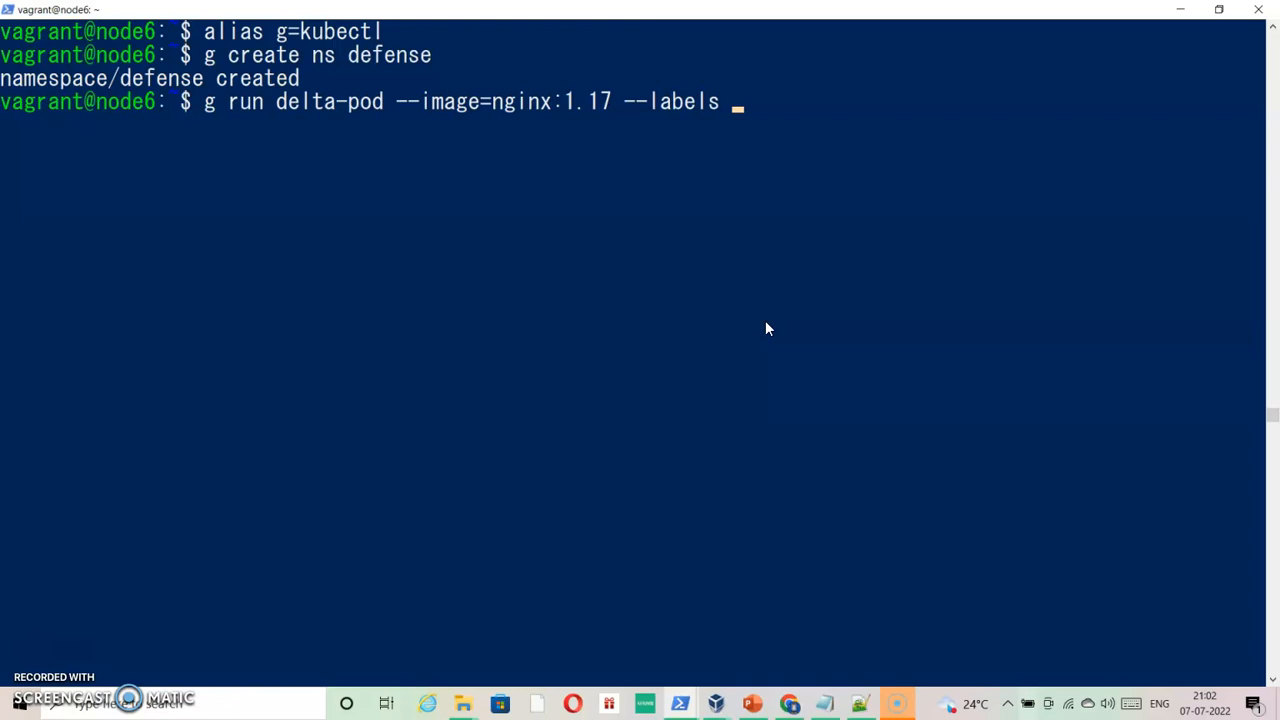
pyautogui.write('env=')
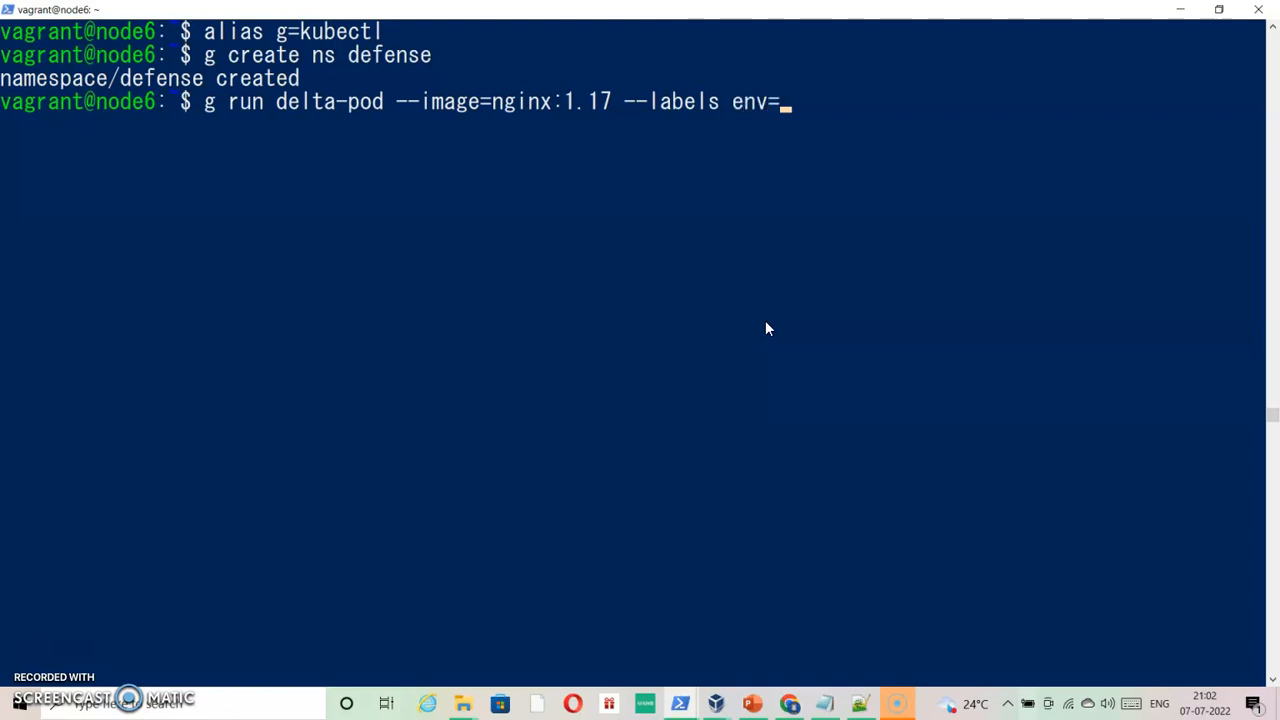
pyautogui.write('dev')
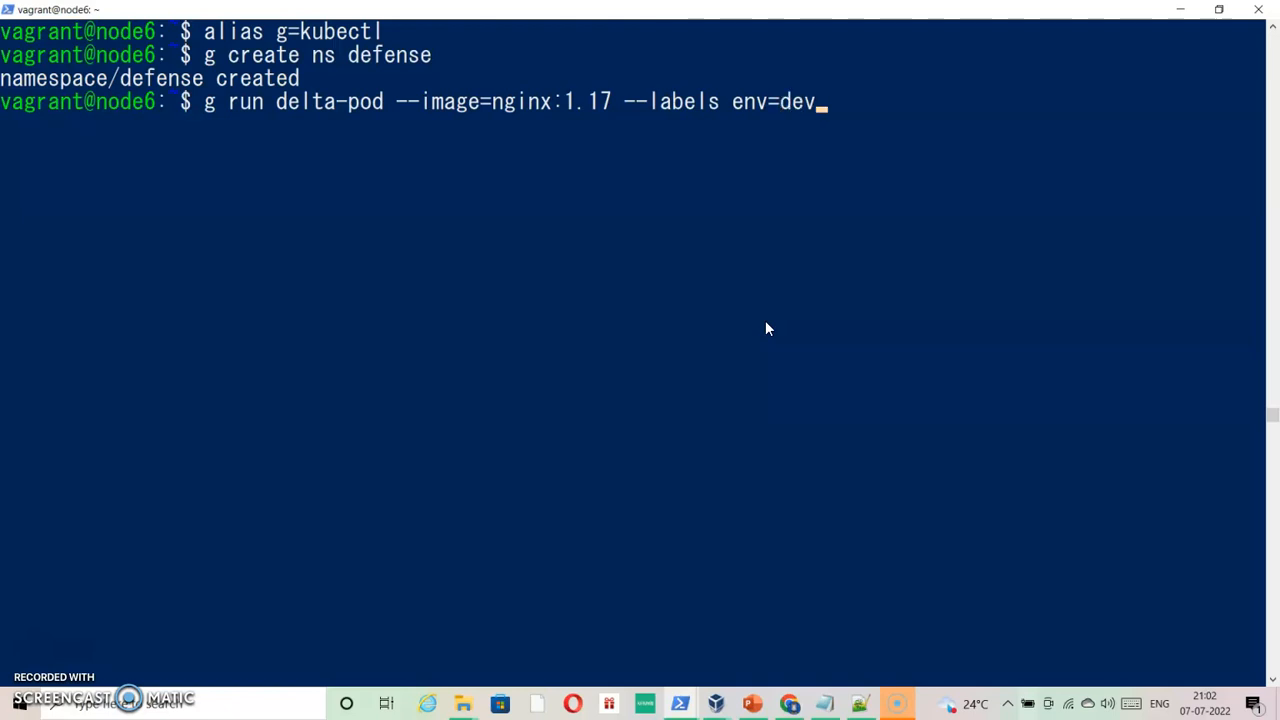
pyautogui.write(',t')
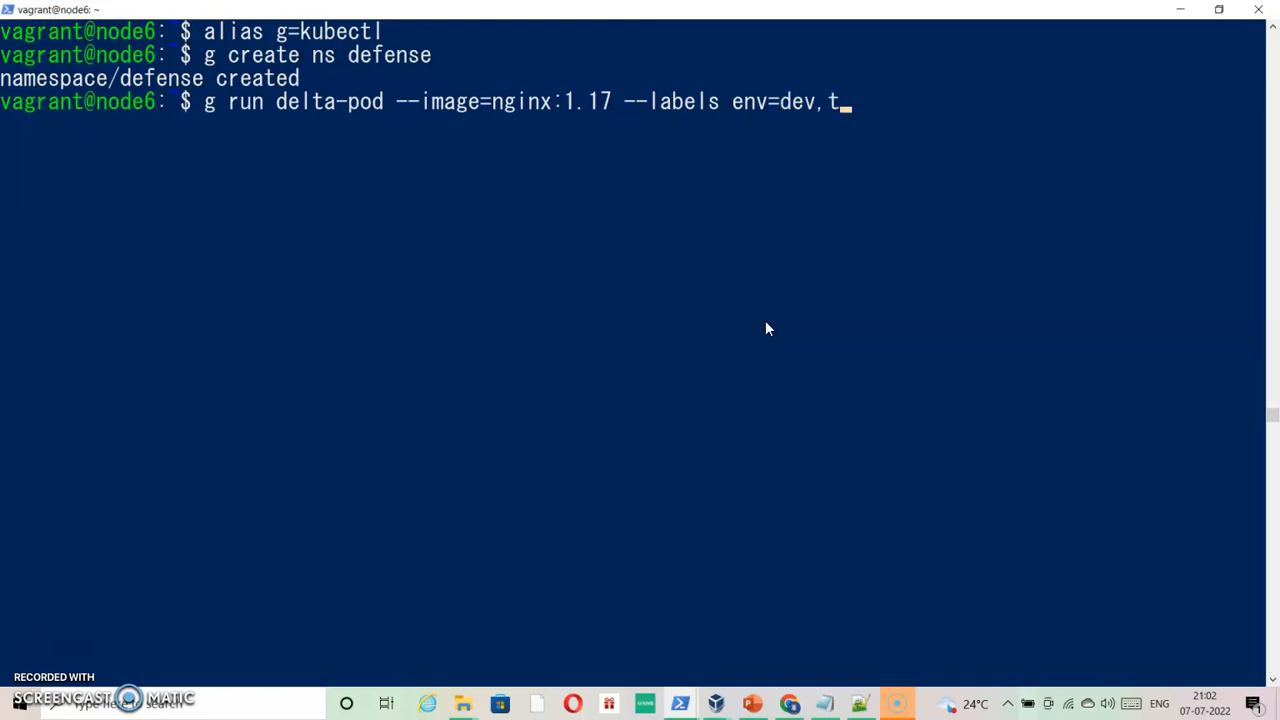
pyautogui.write('ier=')
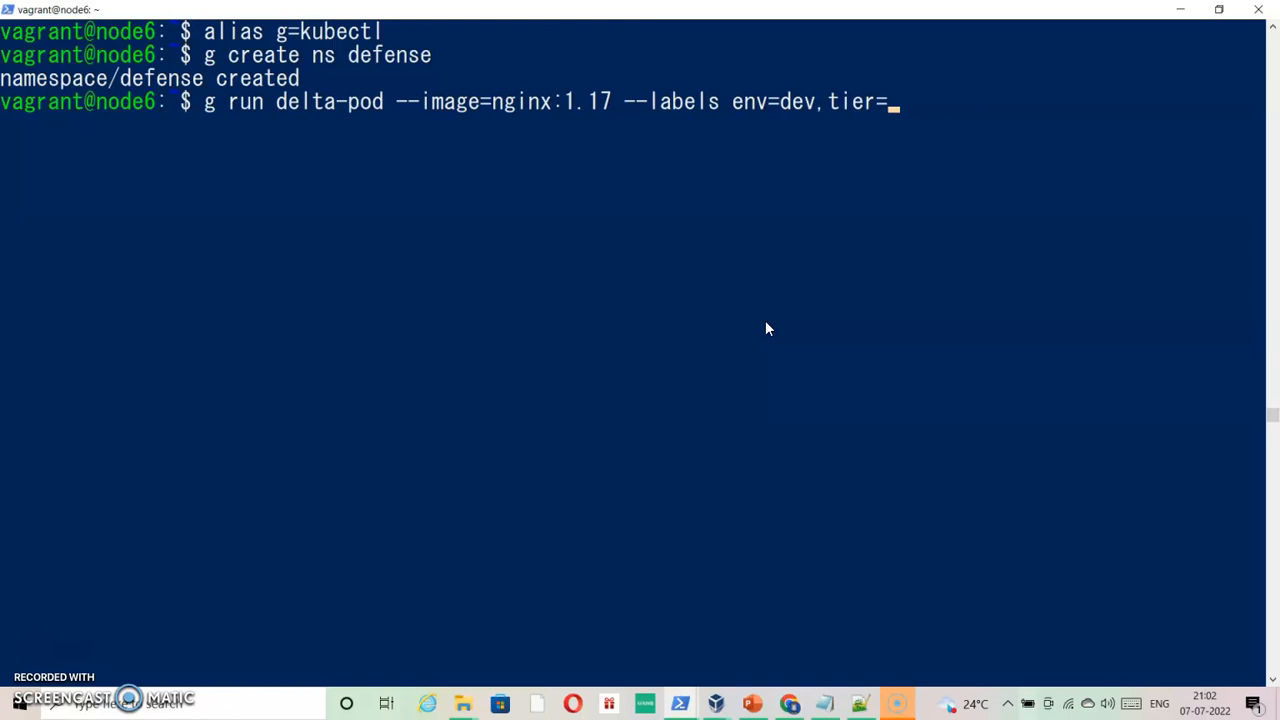
pyautogui.write('front')
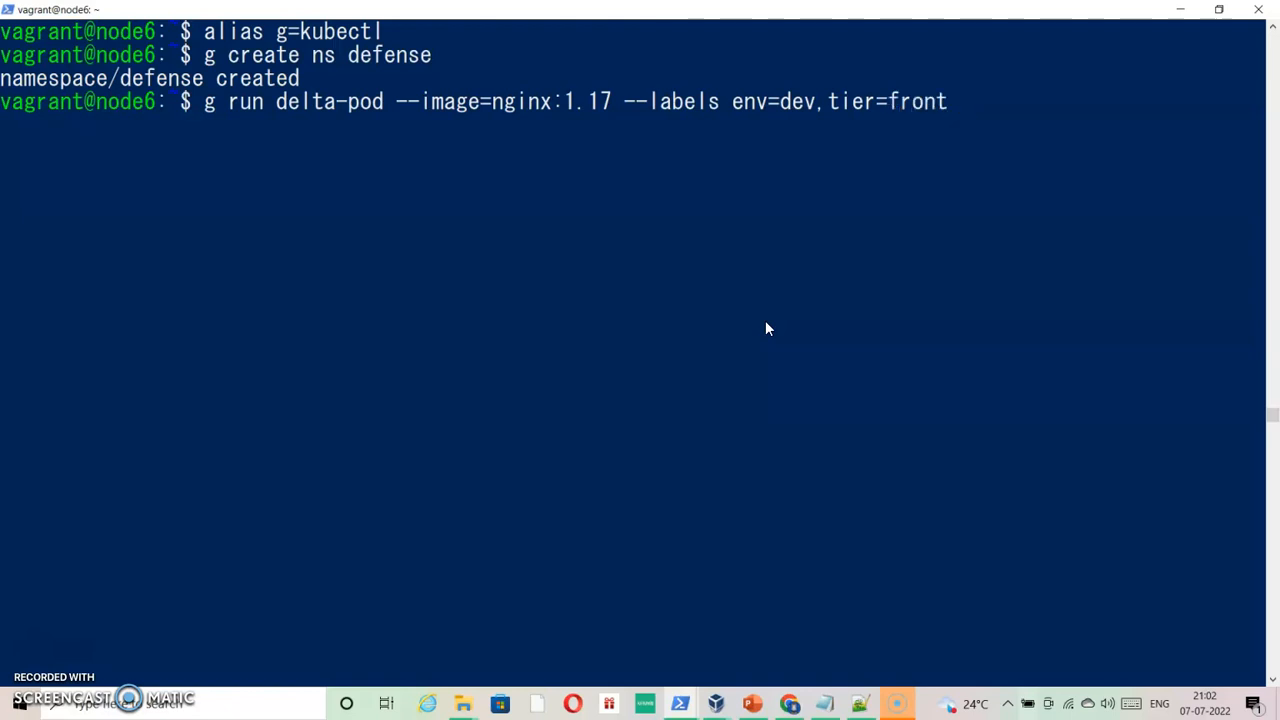
pyautogui.write('-n')
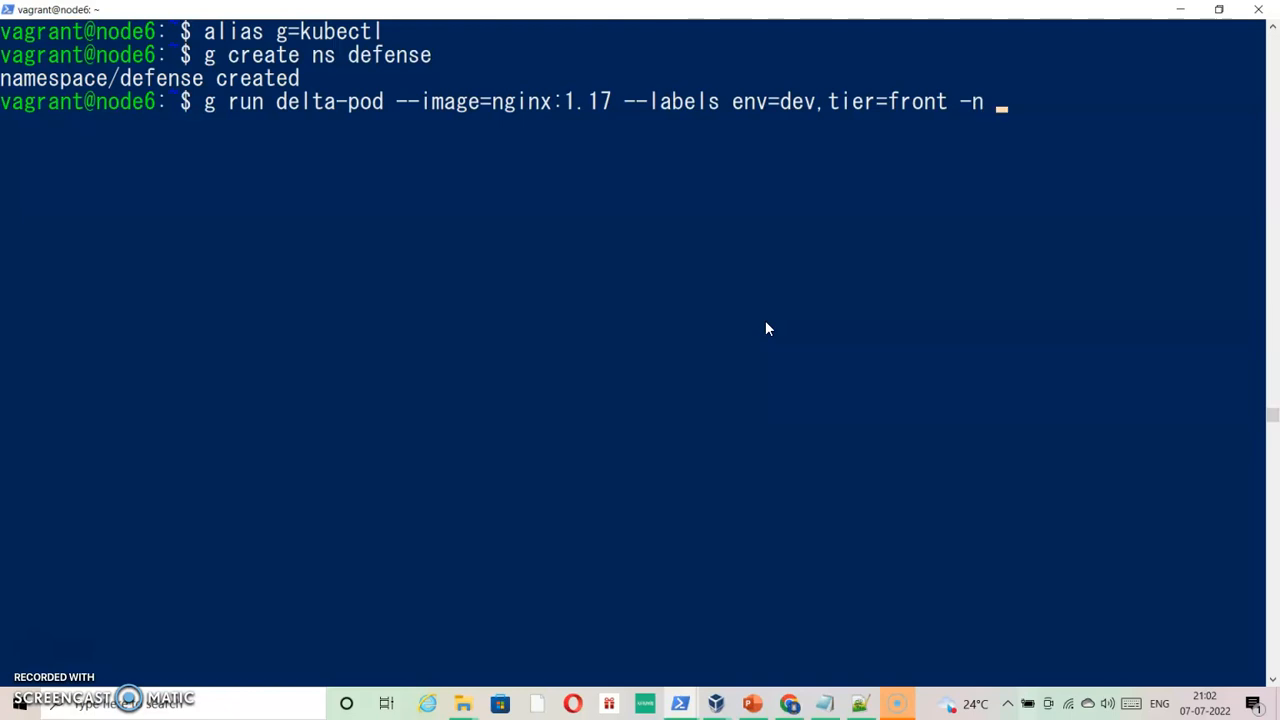
pyautogui.write('defe')
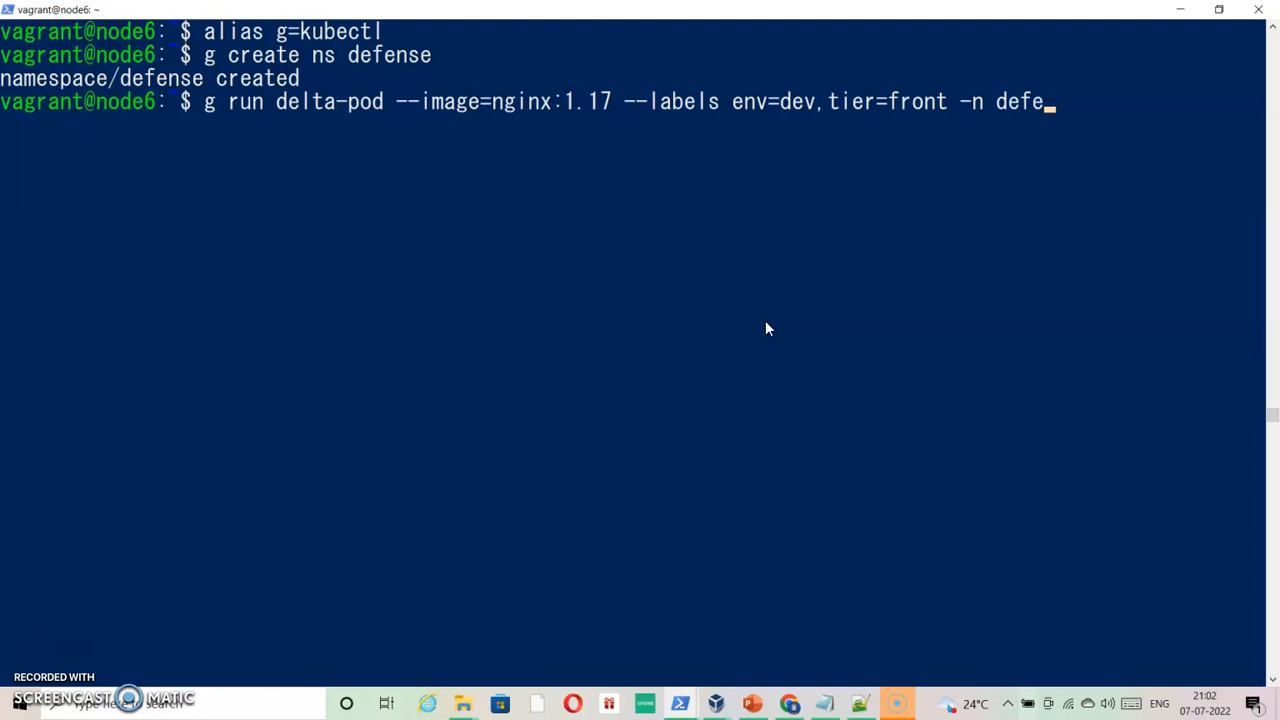
pyautogui.press('Return')
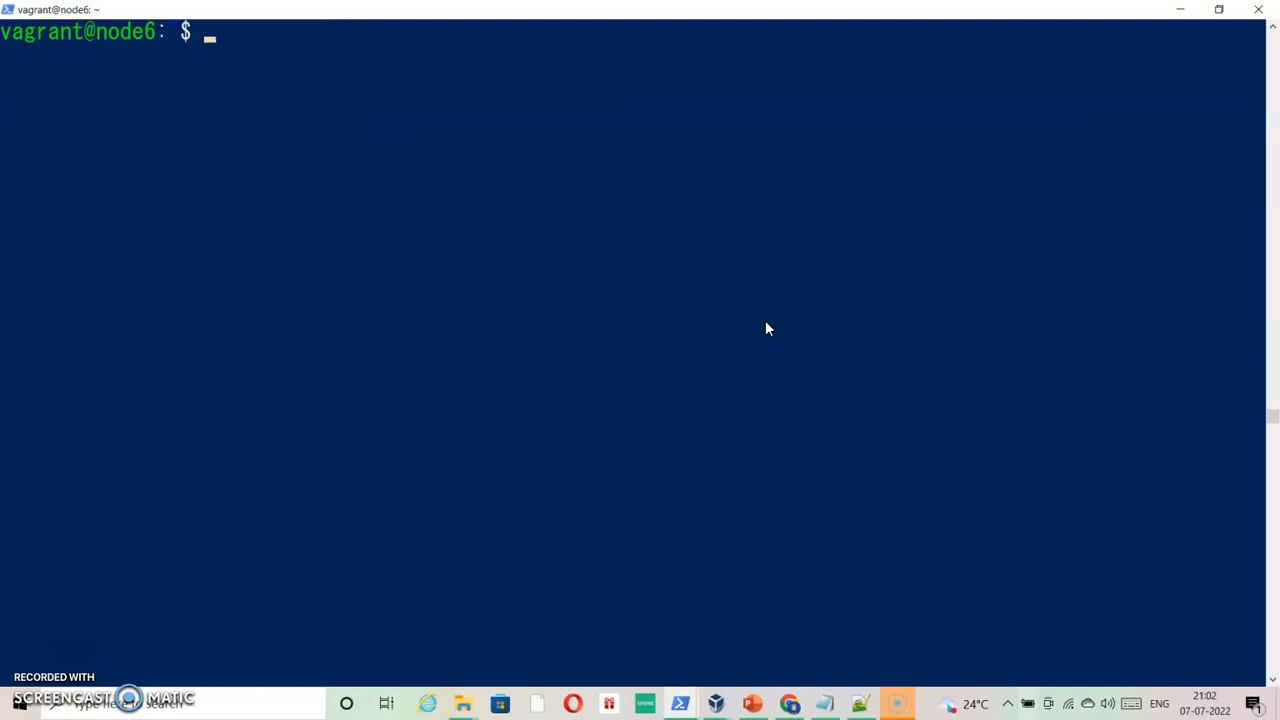
# Step: List the pods in the default namespace
pyautogui.write('g')
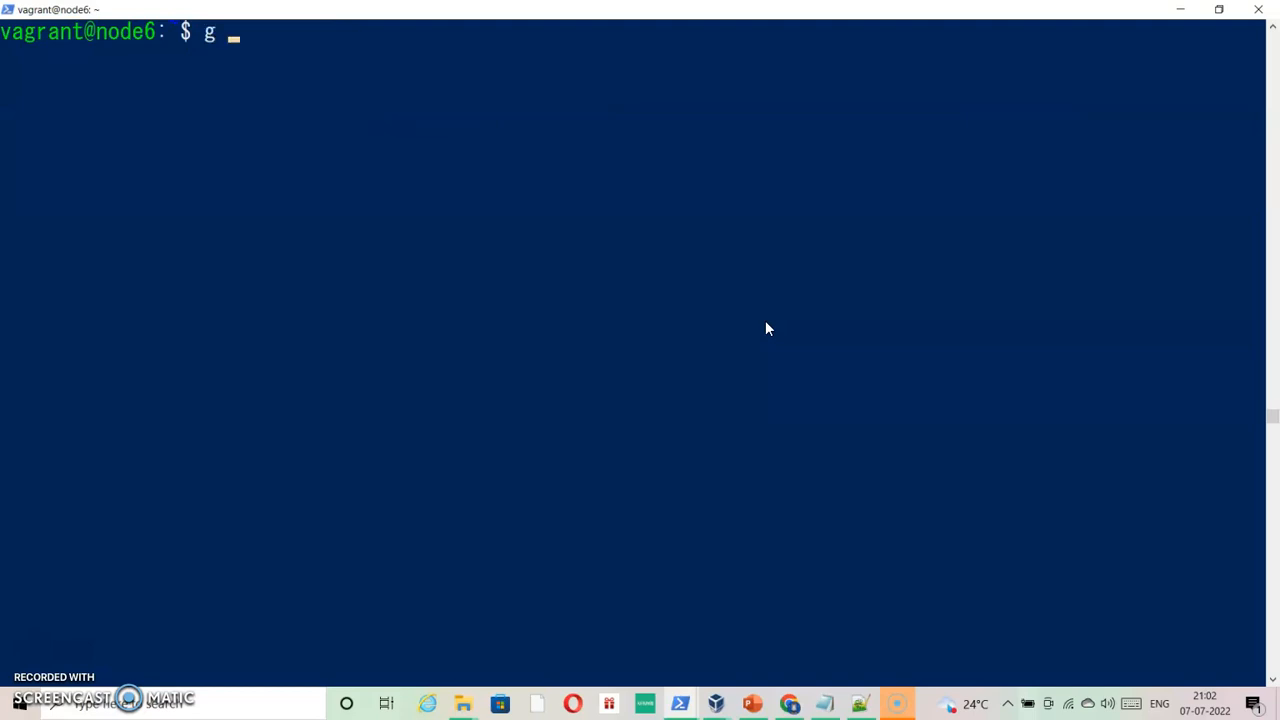
pyautogui.write('et pods')
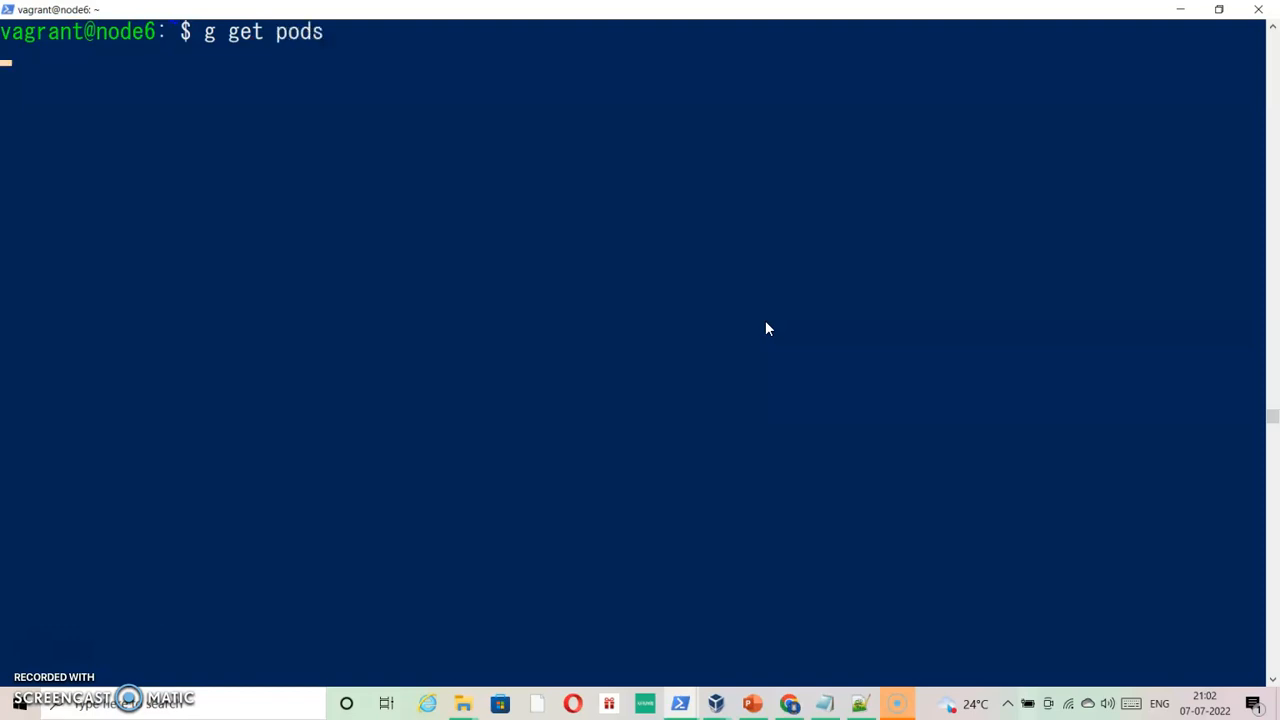
pyautogui.press('Return')
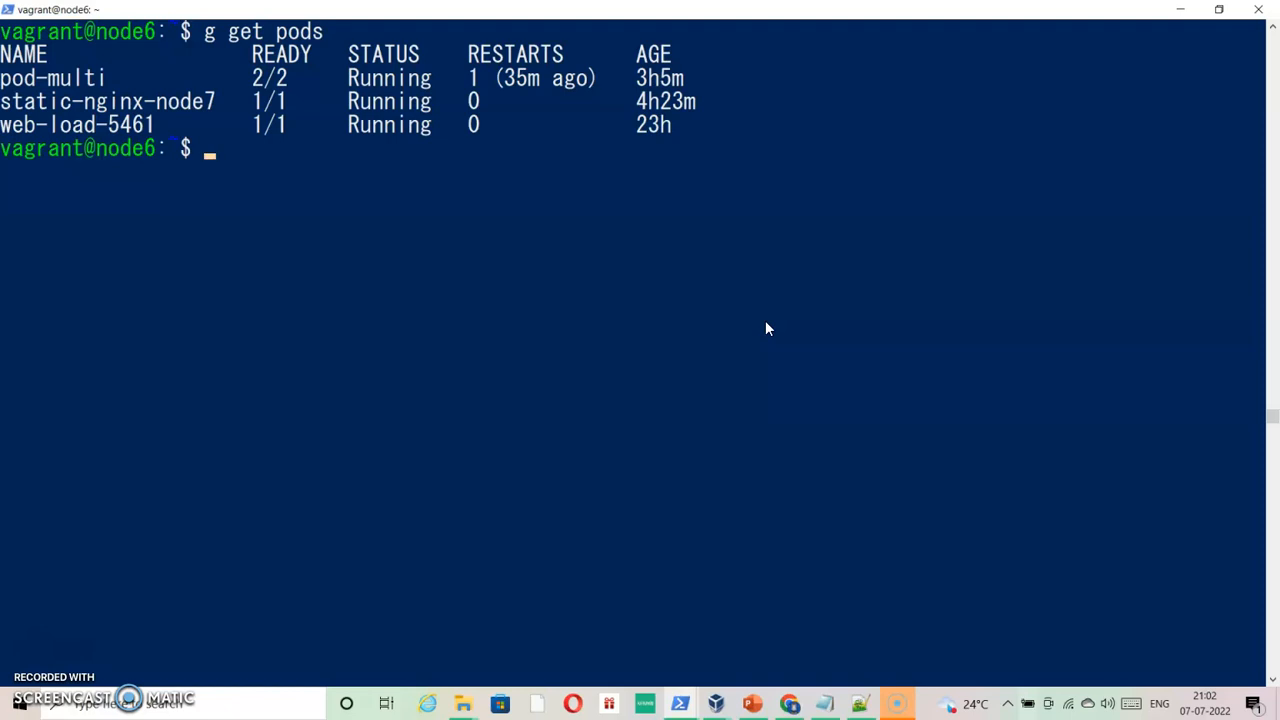
# Step: List pods in the defense namespace, showing delta-pod Running
pyautogui.write('g get pods')
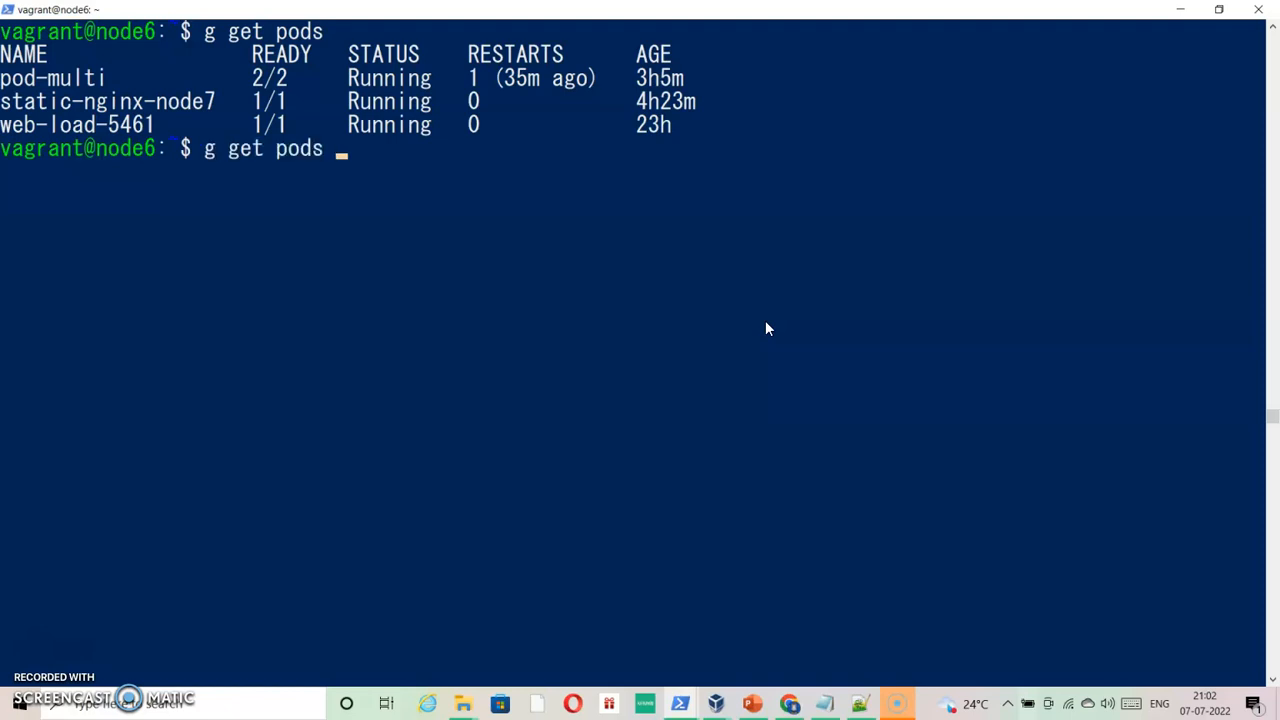
pyautogui.write('-')
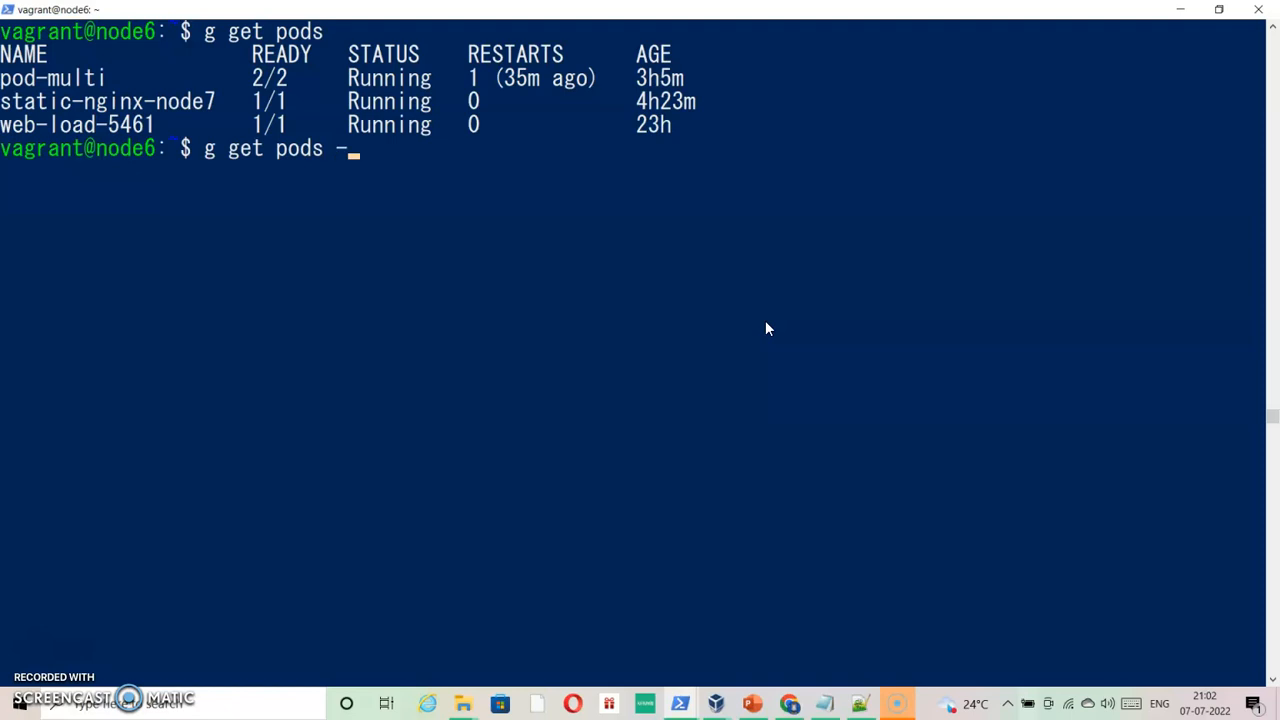
pyautogui.write('n defe')
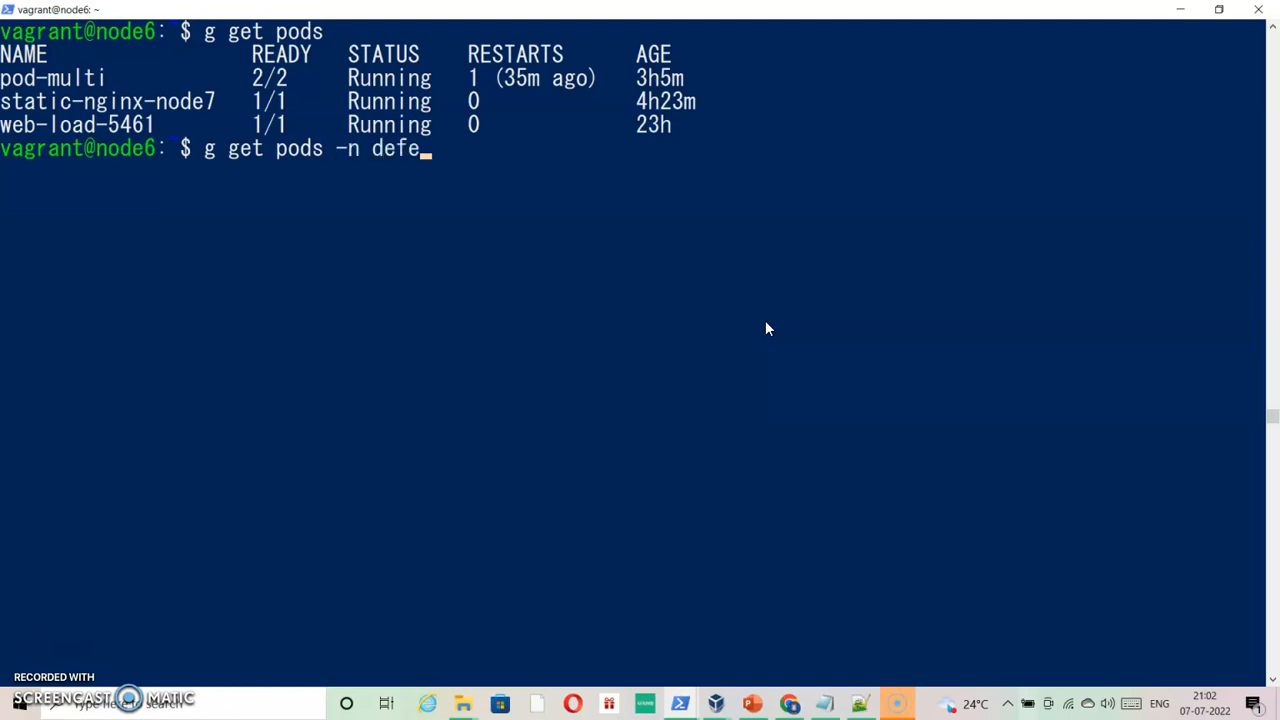
pyautogui.press('Return')
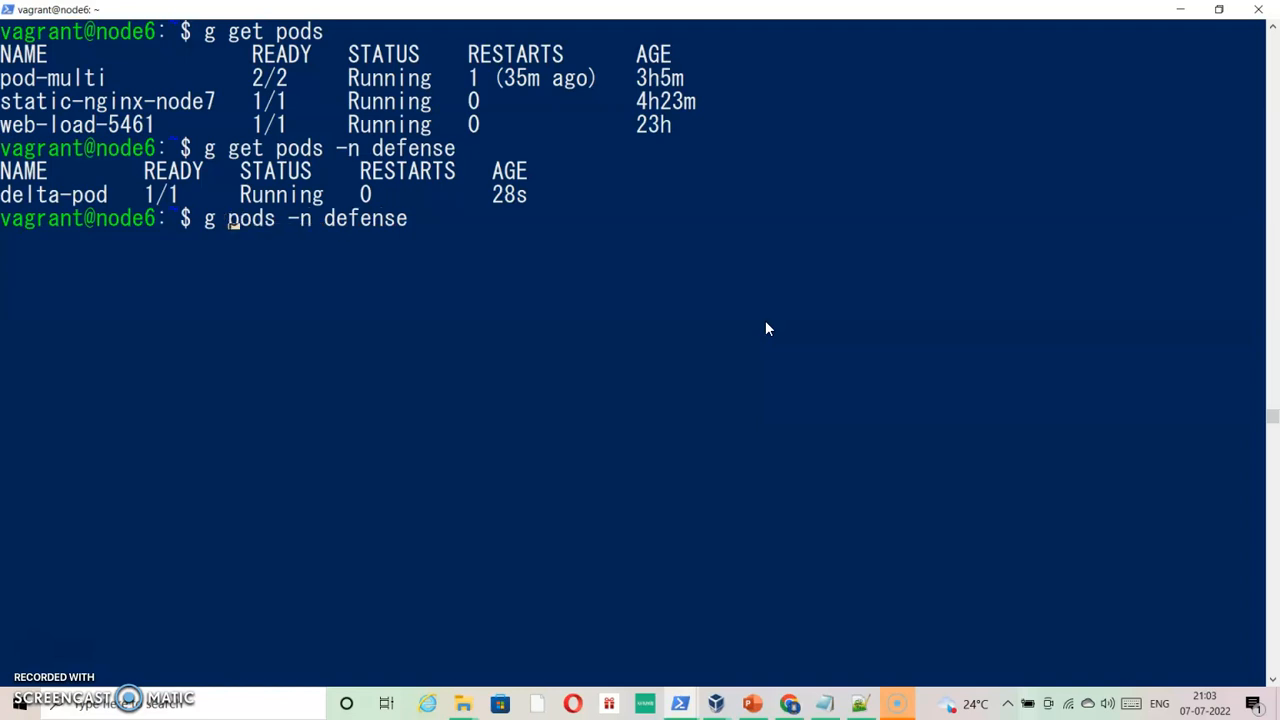
# Step: Describe delta-pod in defense and highlight the nginx:1.17 image in its events
pyautogui.write('describe')
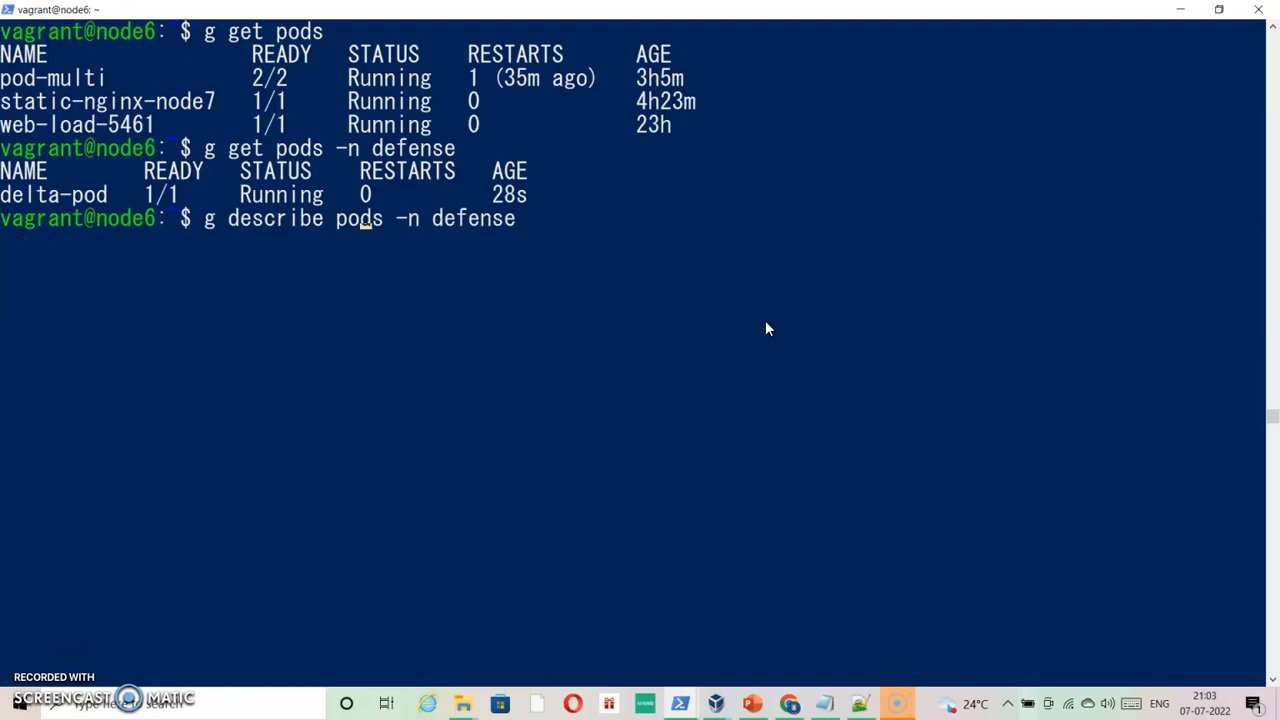
pyautogui.write('delta-pod')
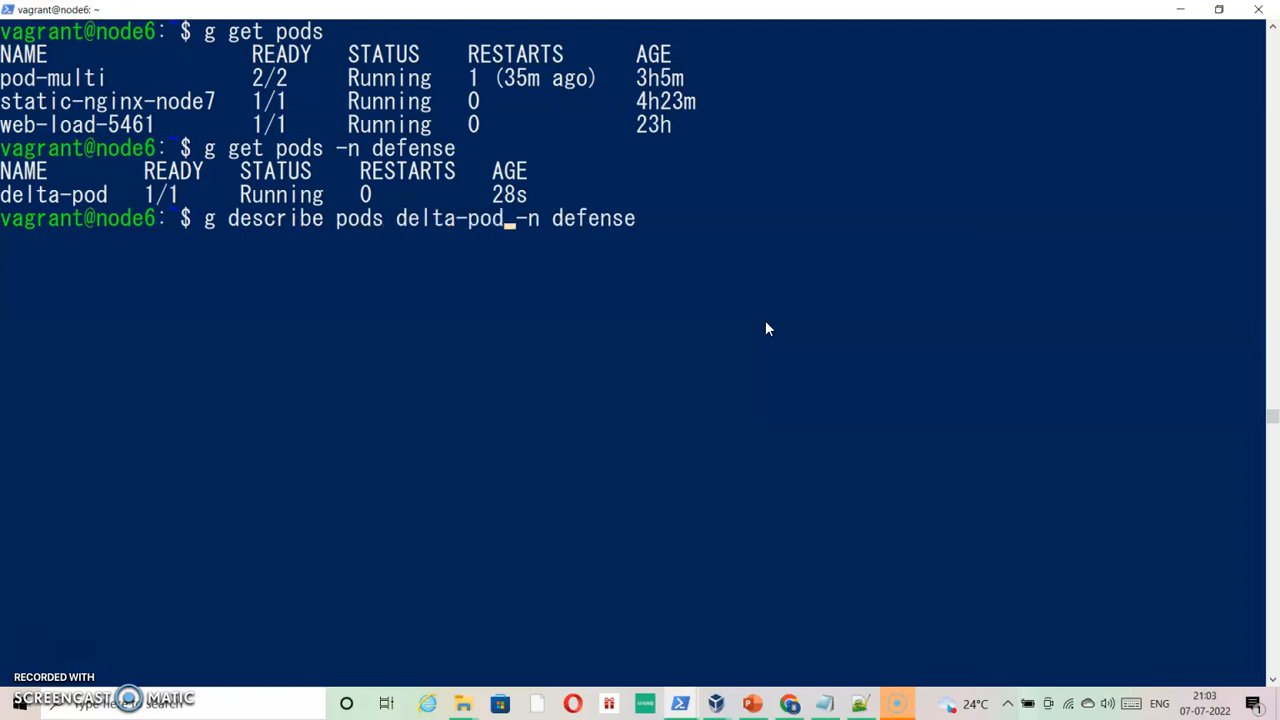
pyautogui.press('Return')
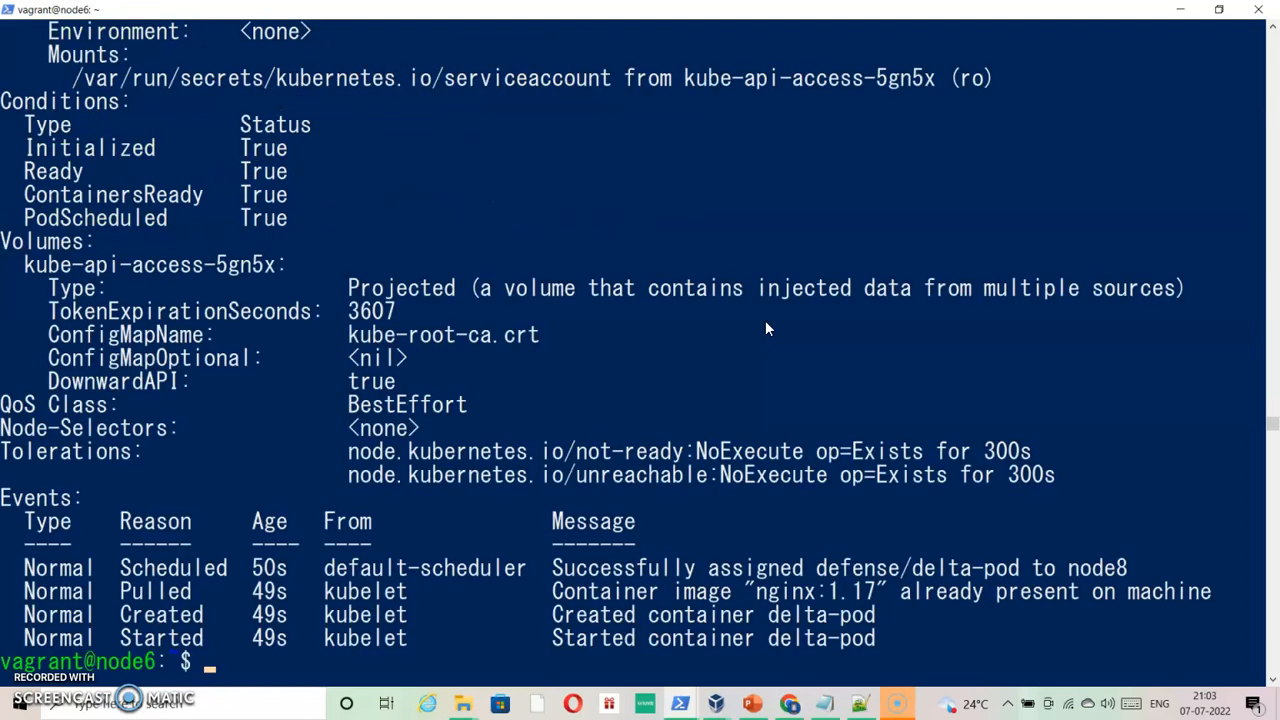
pyautogui.moveTo(1003, 567)
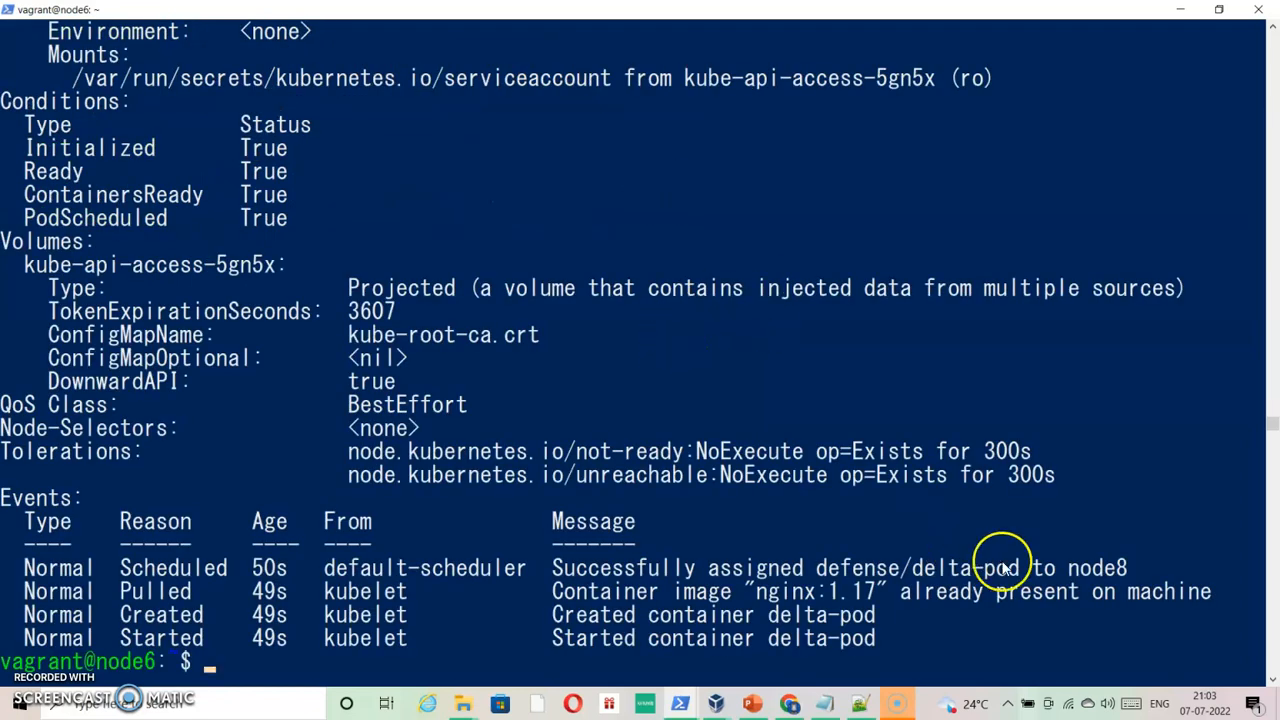
pyautogui.doubleClick(818, 591)
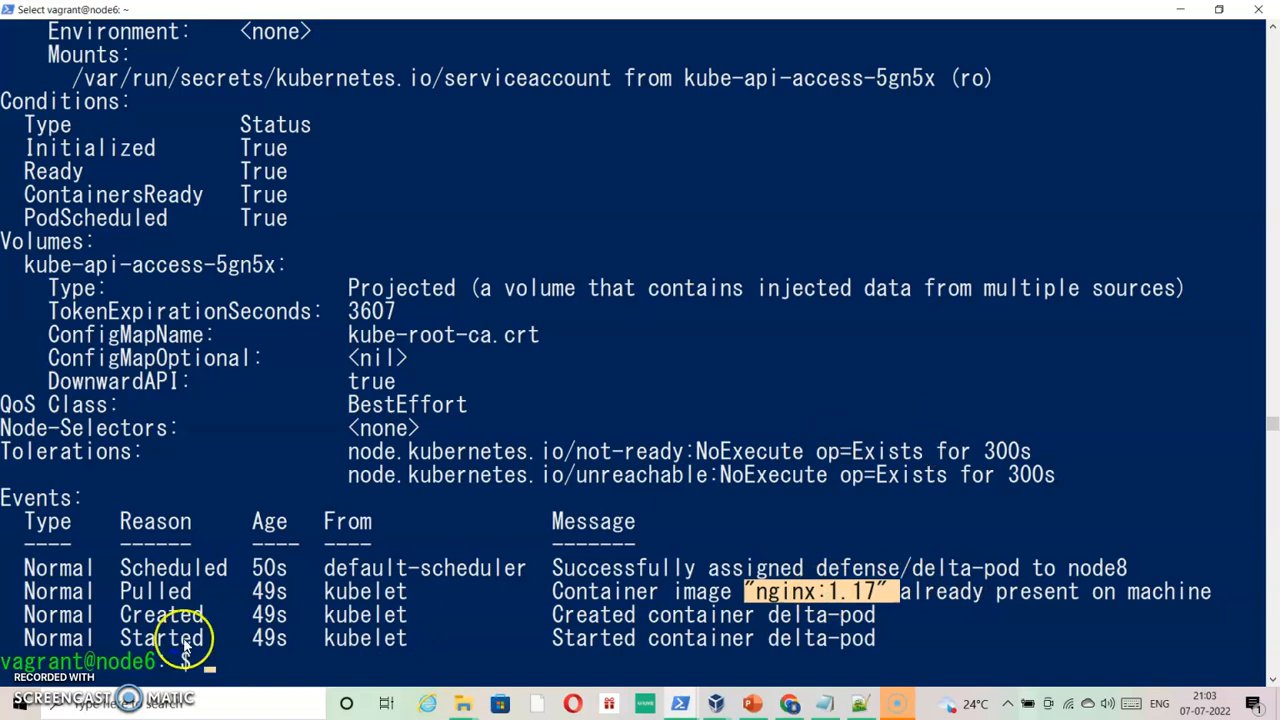
pyautogui.moveTo(435, 405)
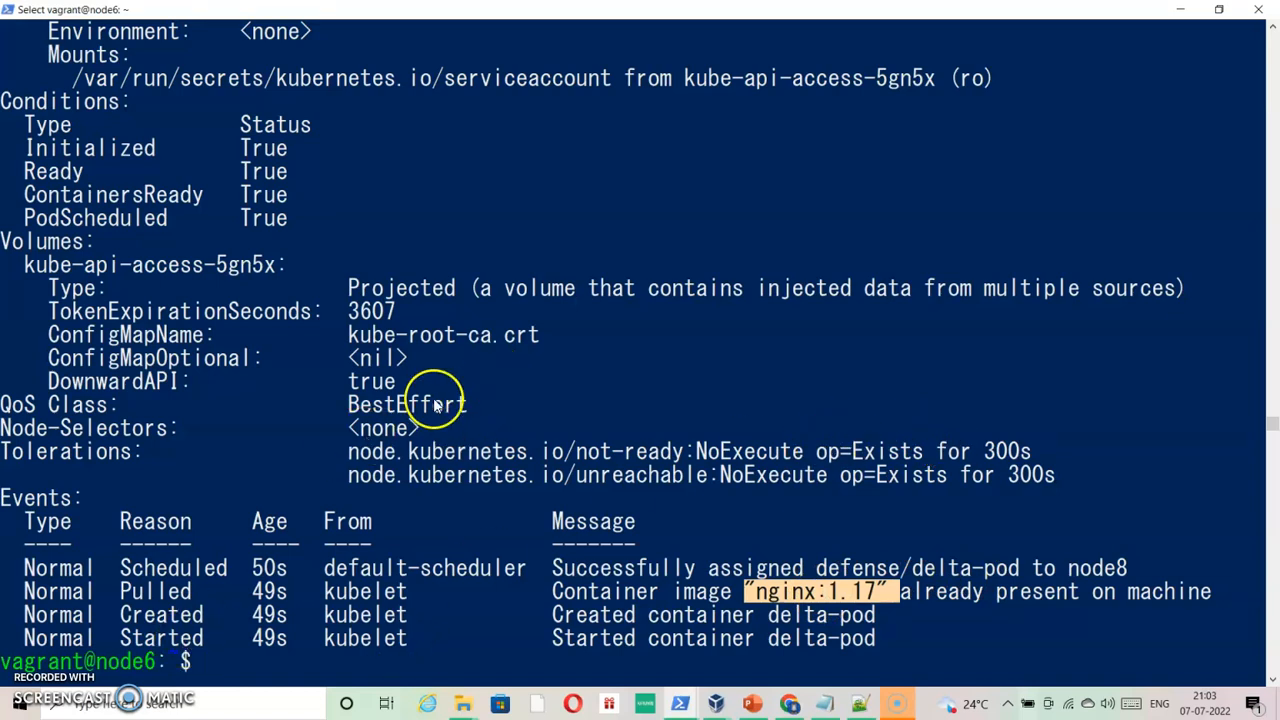